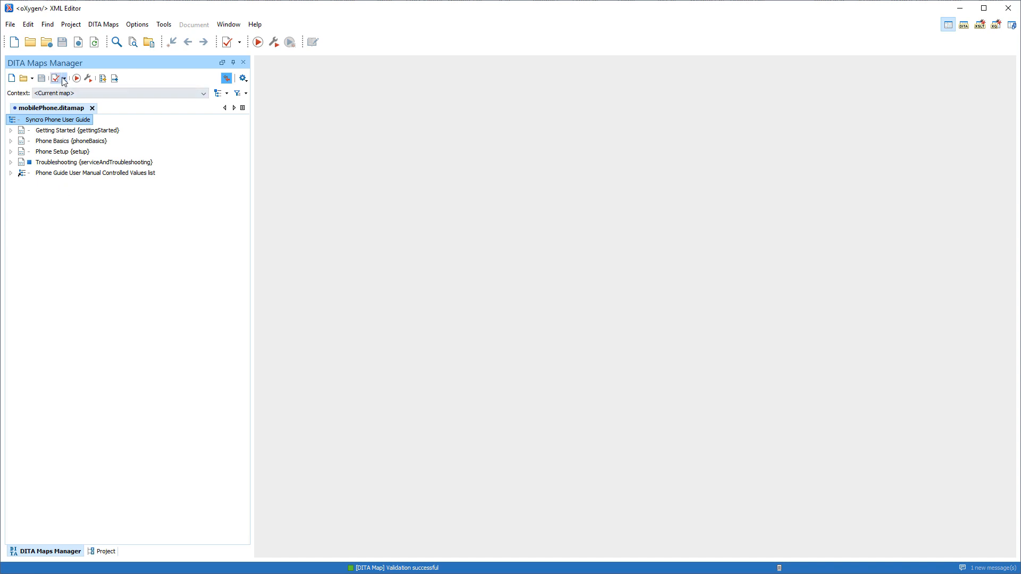
Tick and duplicate the DITA Map Validation and Completeness Check scenario for the phone map
{"action": "left_click", "coordinate": [65, 78]}
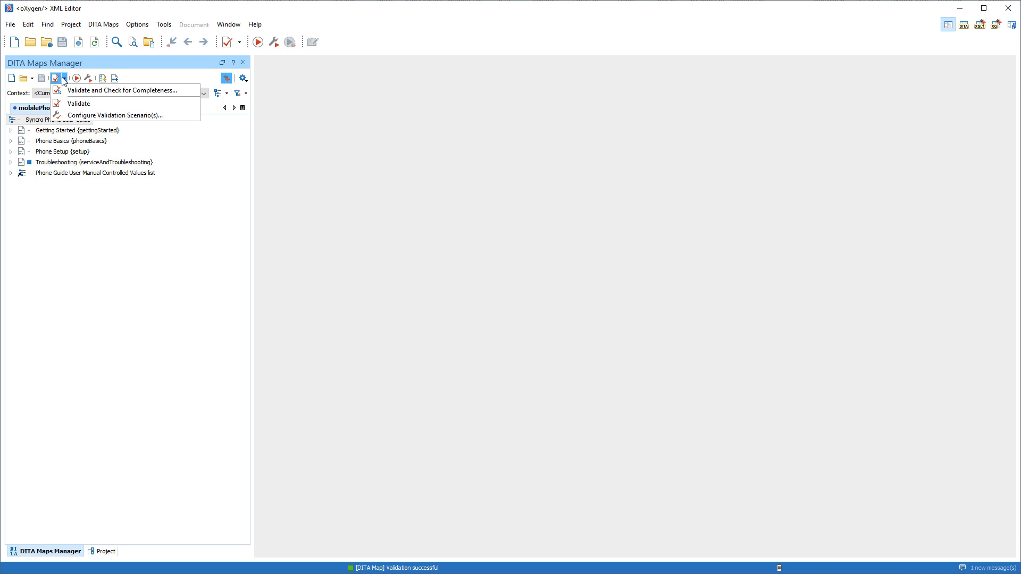
{"action": "left_click", "coordinate": [114, 115]}
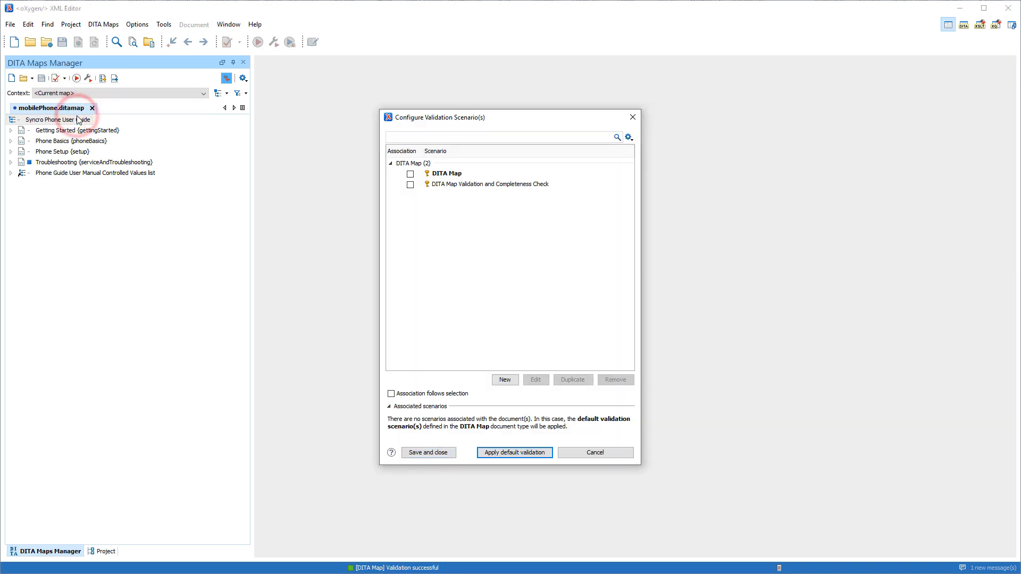
{"action": "left_click", "coordinate": [410, 184]}
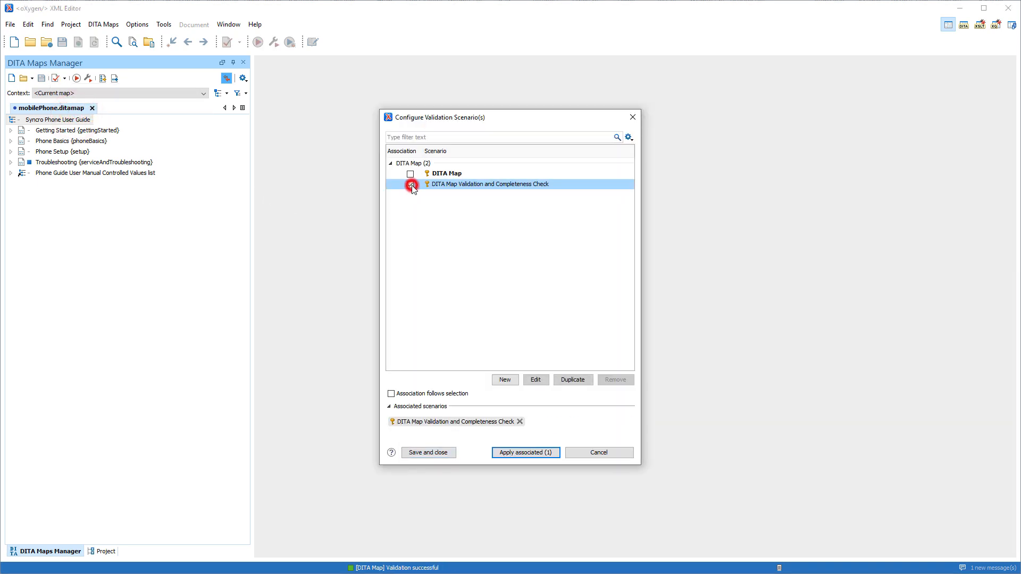
{"action": "left_click", "coordinate": [410, 184]}
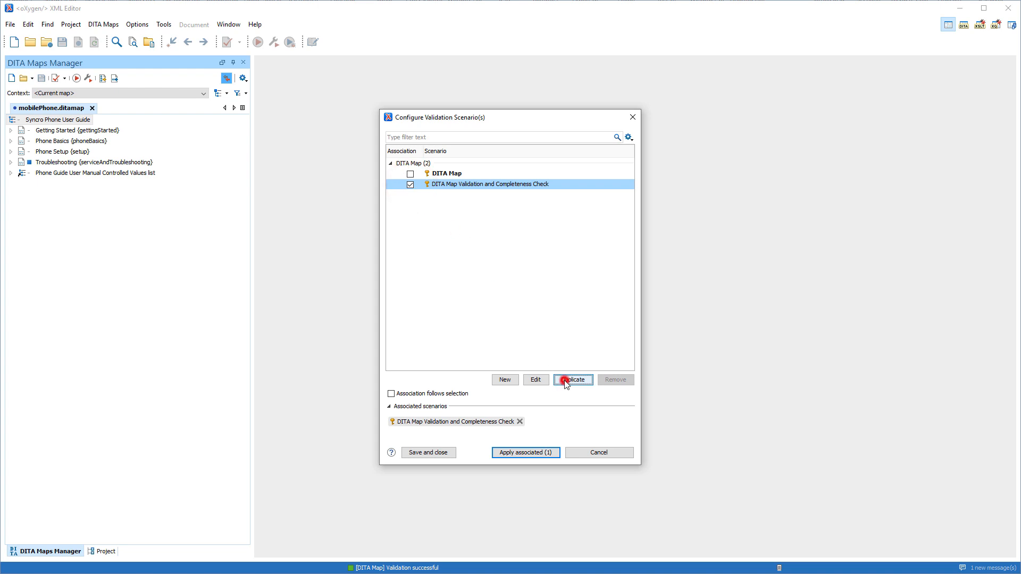
Select the map completeness validation stage in the copy, save it, and keep the association
{"action": "left_click", "coordinate": [573, 380]}
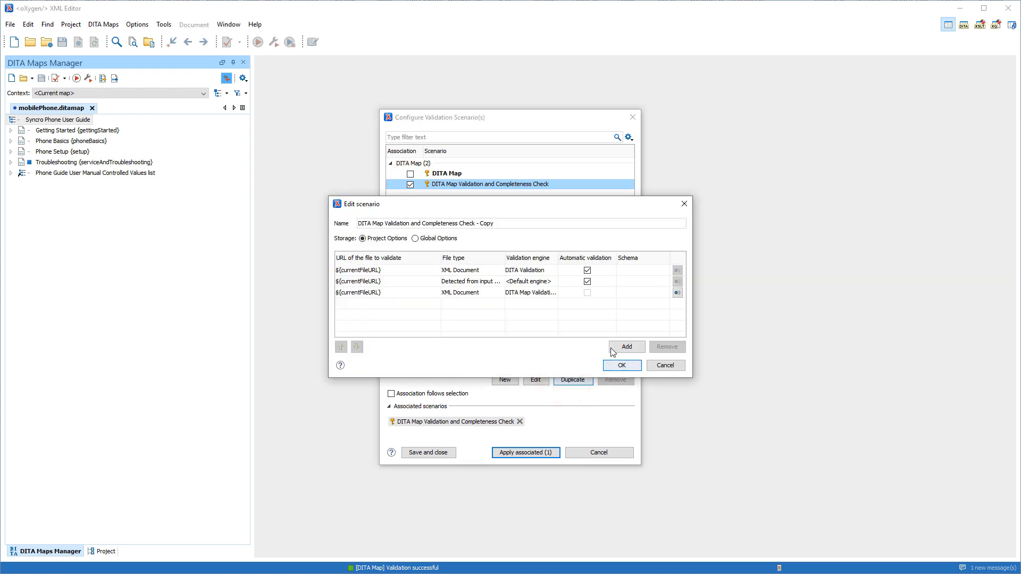
{"action": "left_click", "coordinate": [677, 293]}
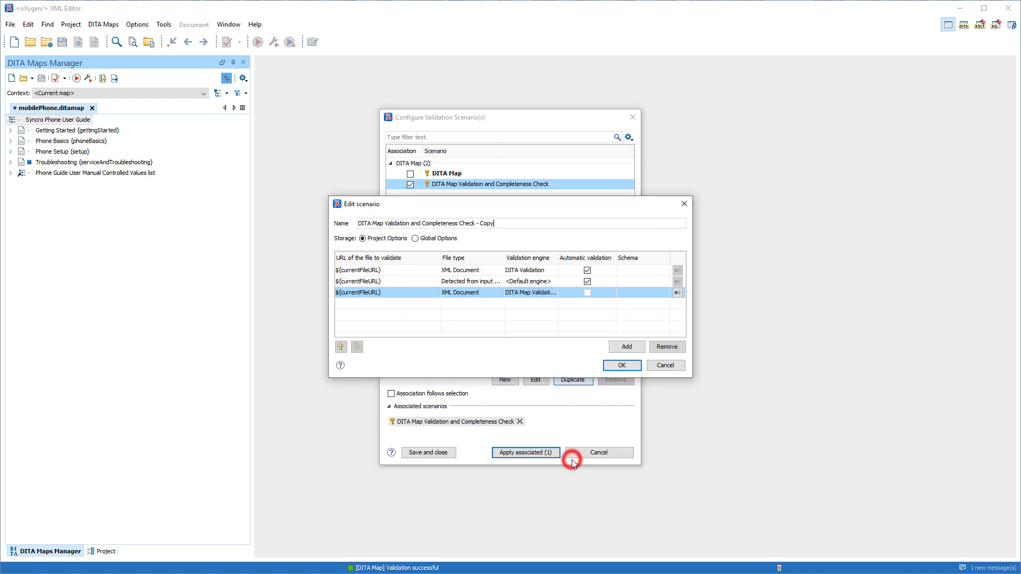
{"action": "left_click", "coordinate": [621, 364]}
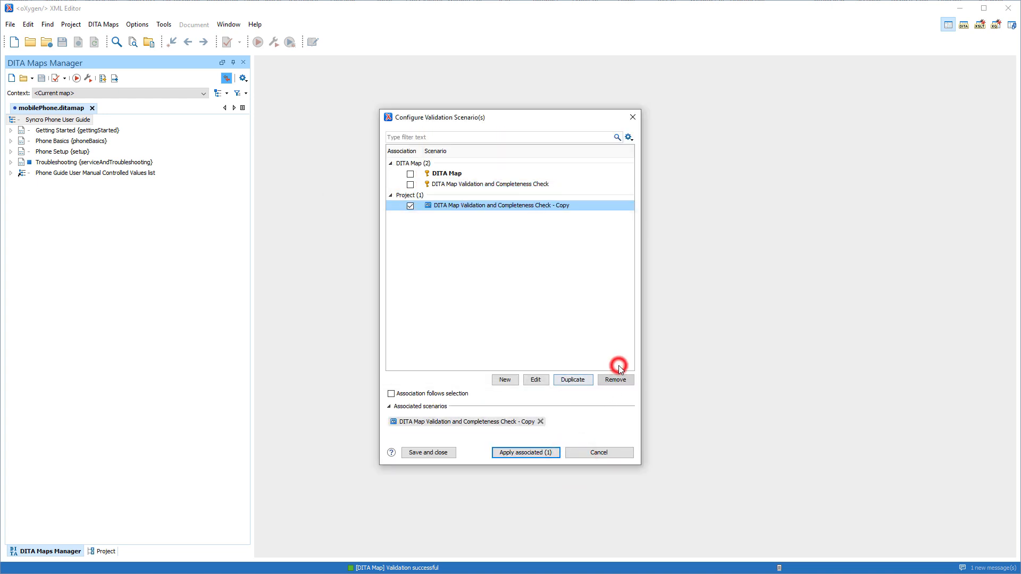
{"action": "left_click", "coordinate": [524, 452]}
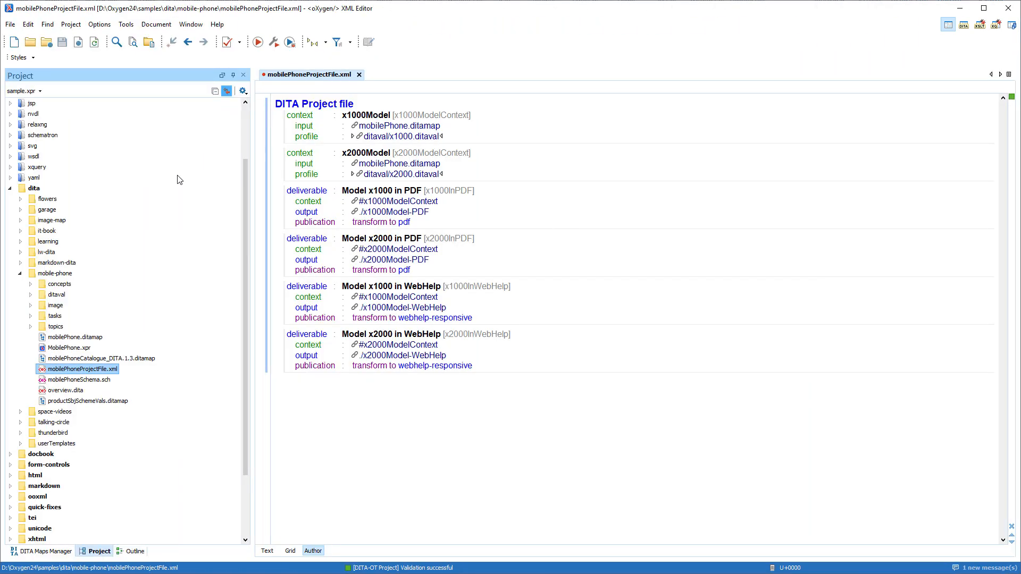
Tick and duplicate the DITA-OT completeness check scenario for the project file
{"action": "left_click", "coordinate": [238, 41]}
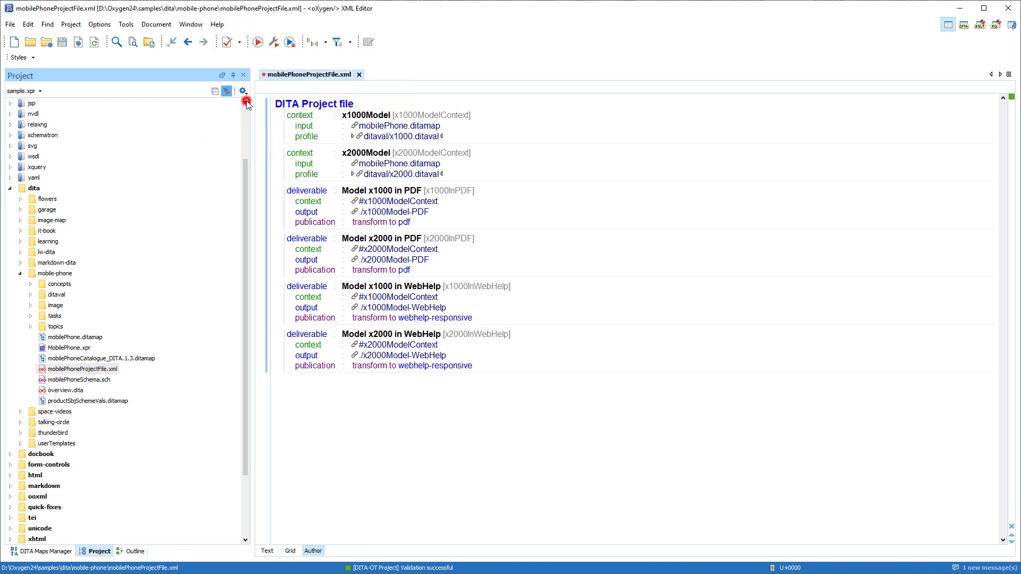
{"action": "left_click", "coordinate": [246, 102]}
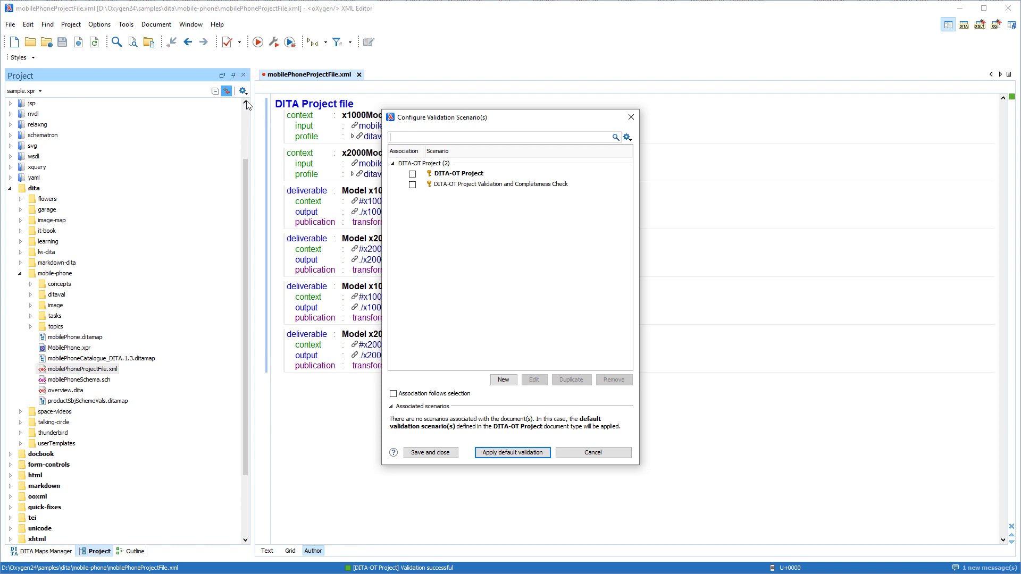
{"action": "left_click", "coordinate": [412, 185]}
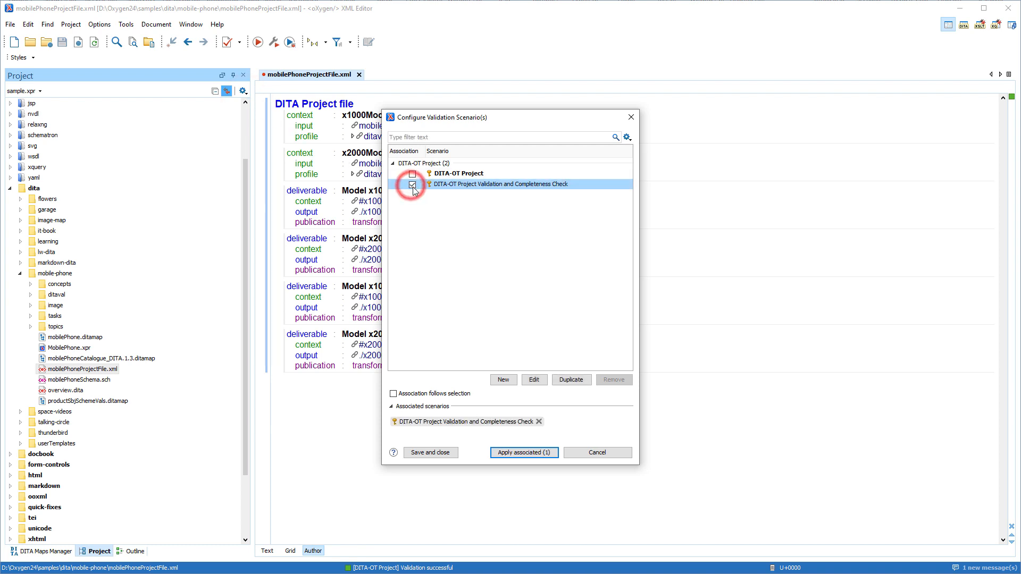
{"action": "left_click", "coordinate": [570, 379]}
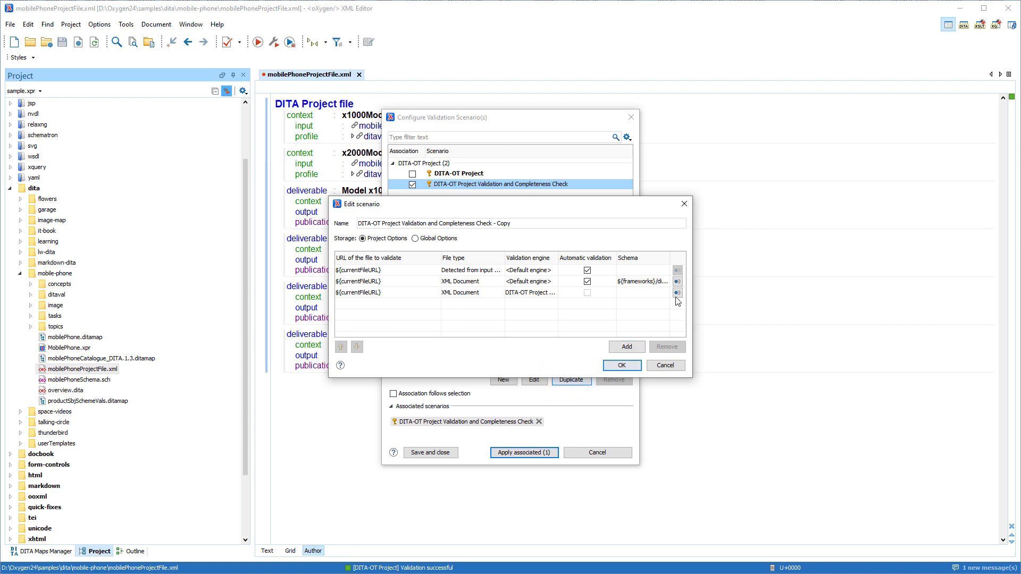
Enable 'Report references to resources outside the DITA map folder' in the copy and save it
{"action": "left_click", "coordinate": [677, 292]}
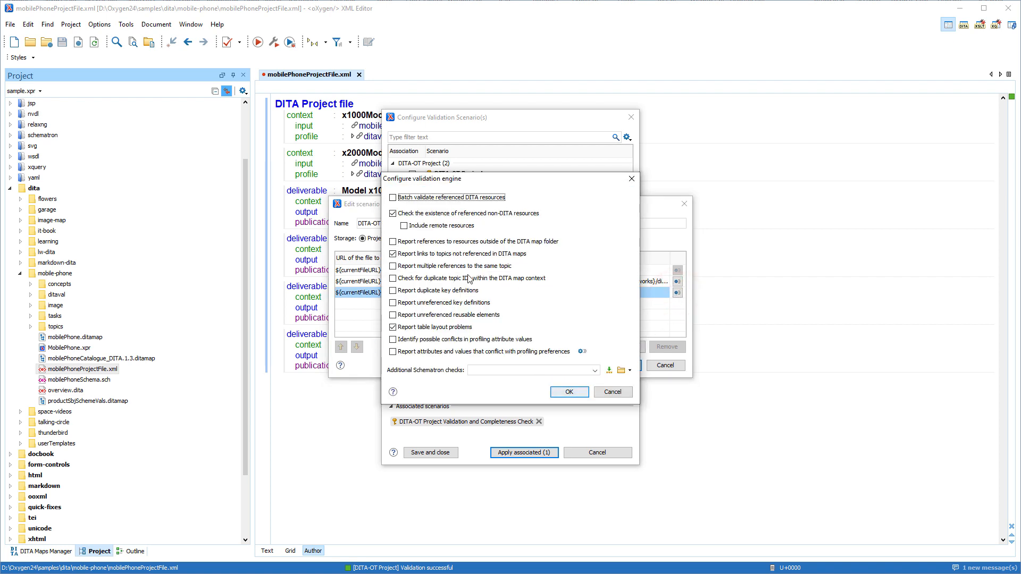
{"action": "left_click", "coordinate": [393, 240]}
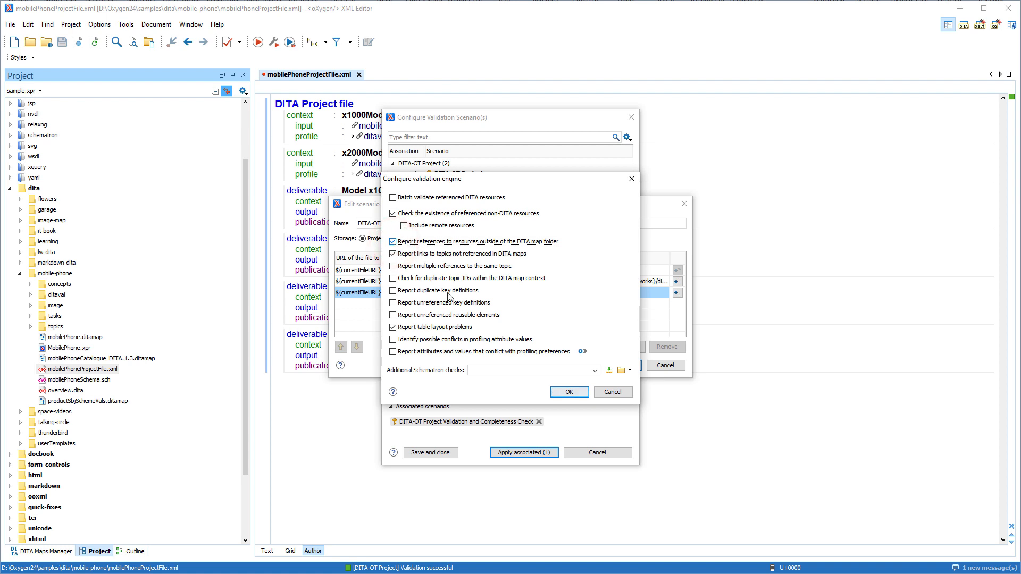
{"action": "left_click", "coordinate": [569, 391]}
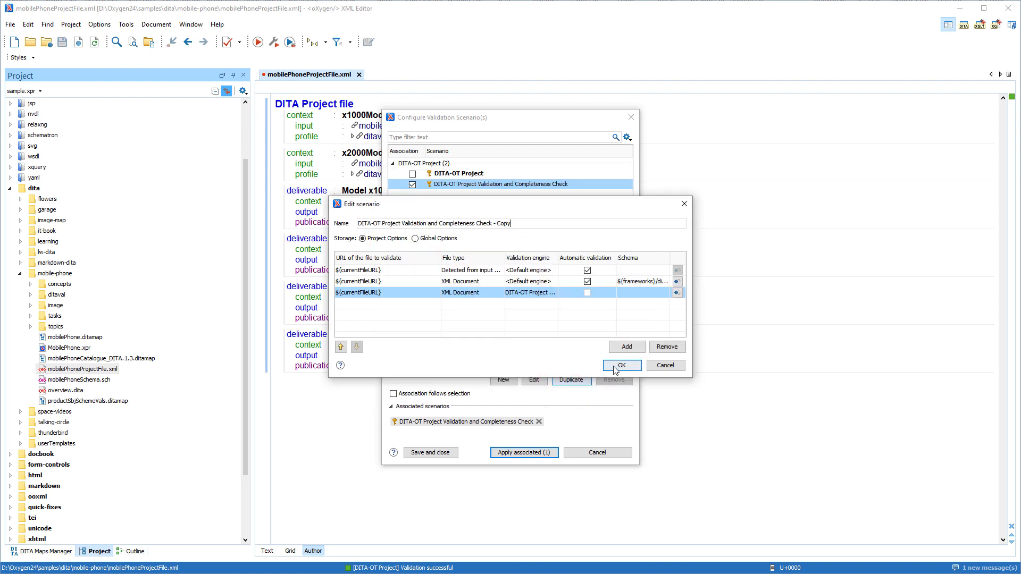
{"action": "left_click", "coordinate": [621, 365]}
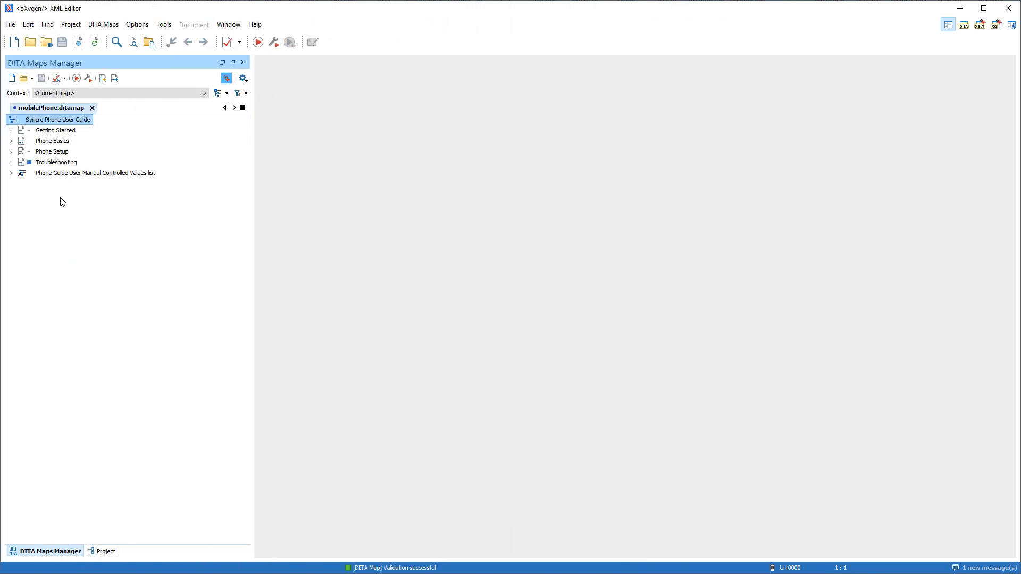
Run Convert DITA Map to Bookmap on the Syncro Phone User Guide, preview and finish
{"action": "right_click", "coordinate": [58, 119]}
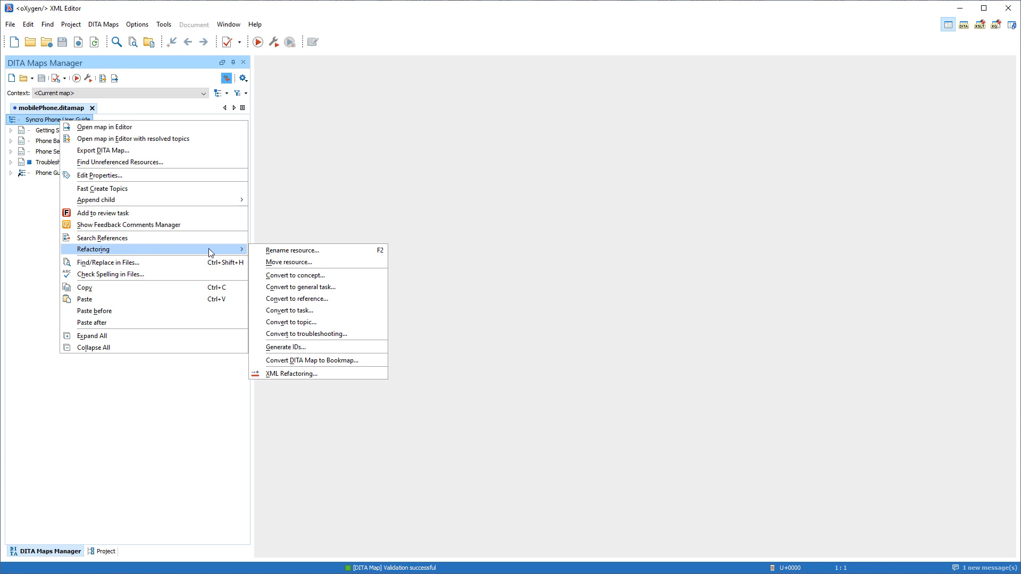
{"action": "mouse_move", "coordinate": [292, 374]}
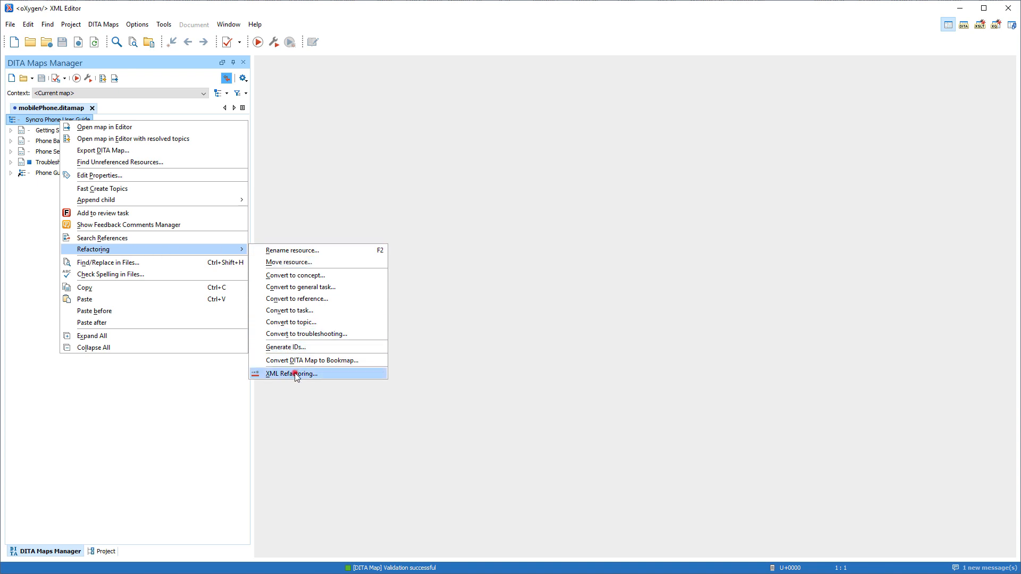
{"action": "left_click", "coordinate": [292, 373]}
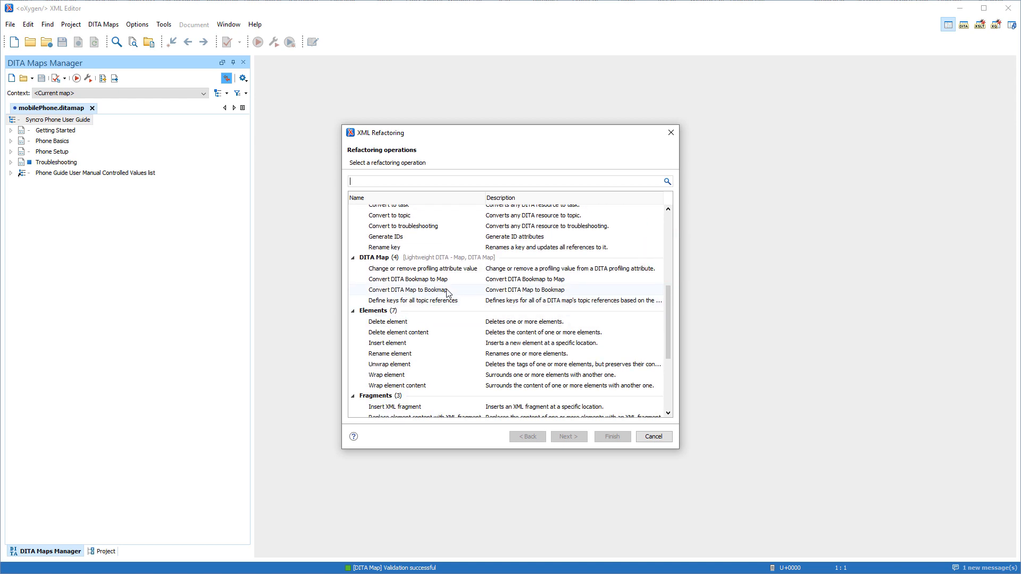
{"action": "left_click", "coordinate": [407, 290]}
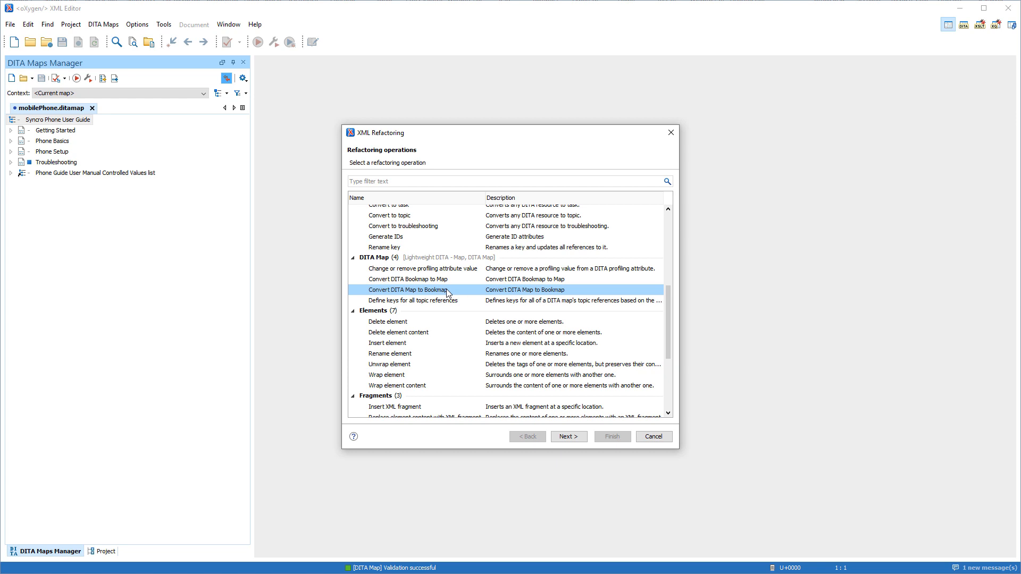
{"action": "left_click", "coordinate": [568, 436]}
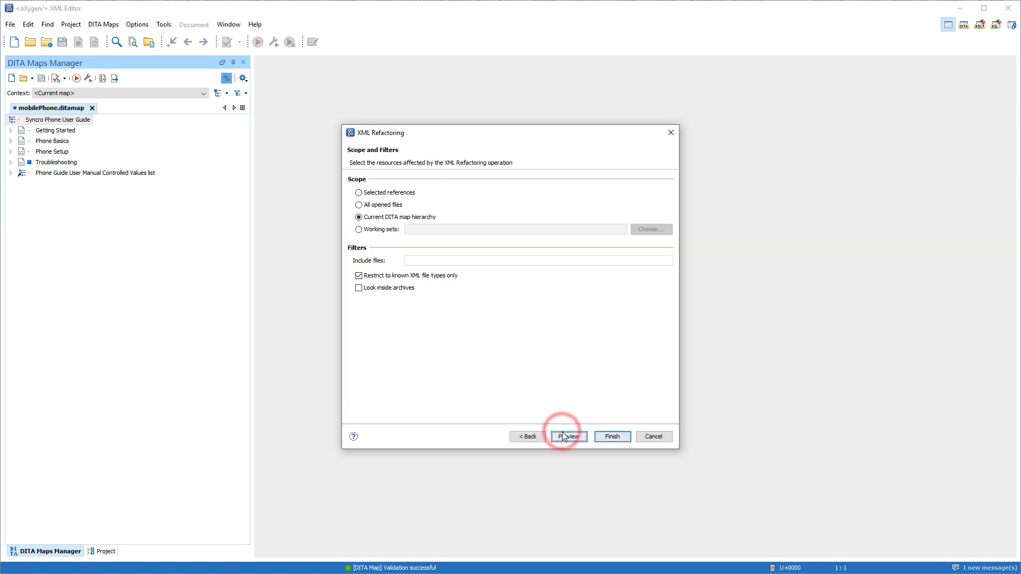
{"action": "left_click", "coordinate": [567, 436]}
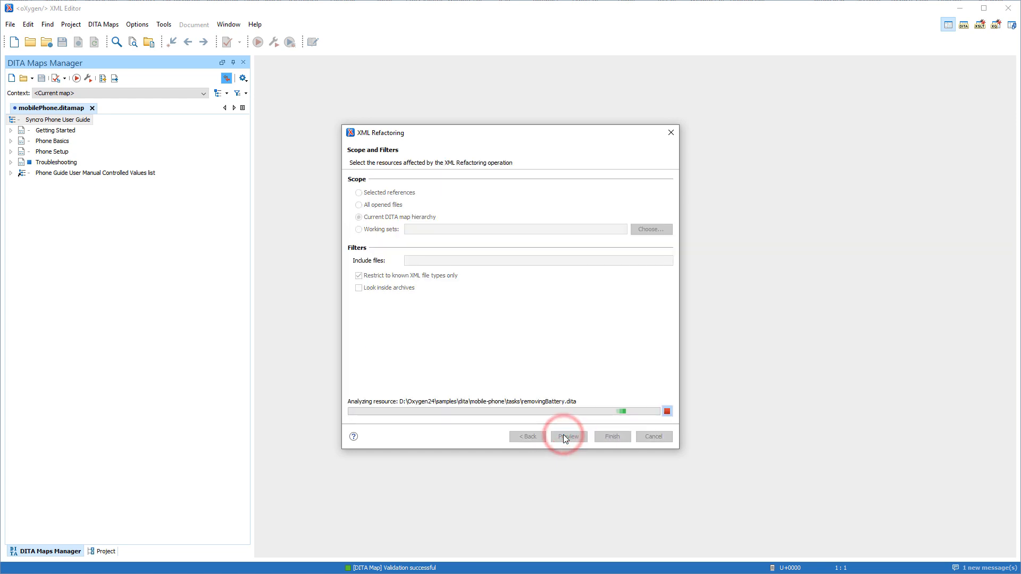
{"action": "left_click", "coordinate": [566, 436]}
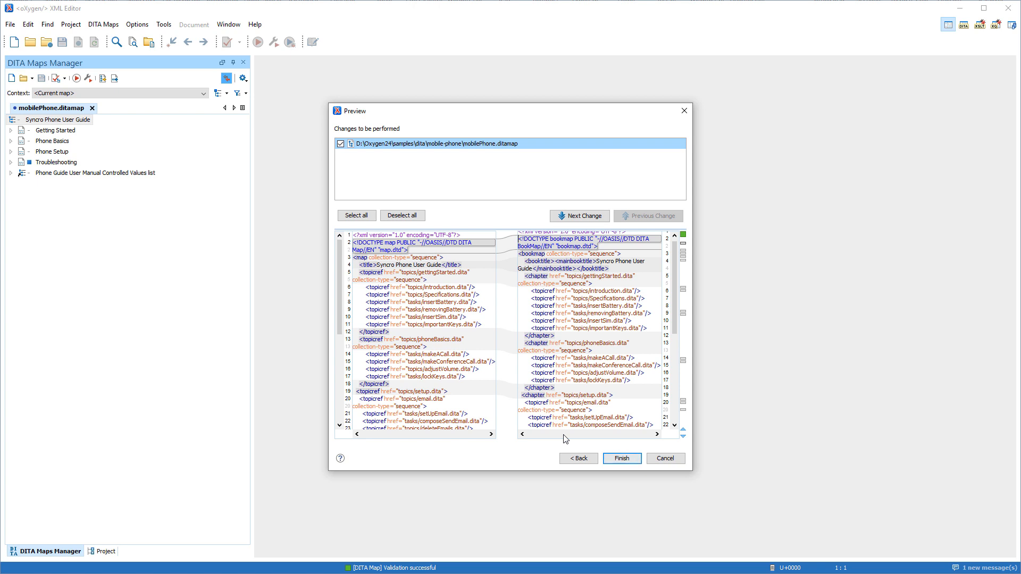
{"action": "left_click", "coordinate": [620, 458]}
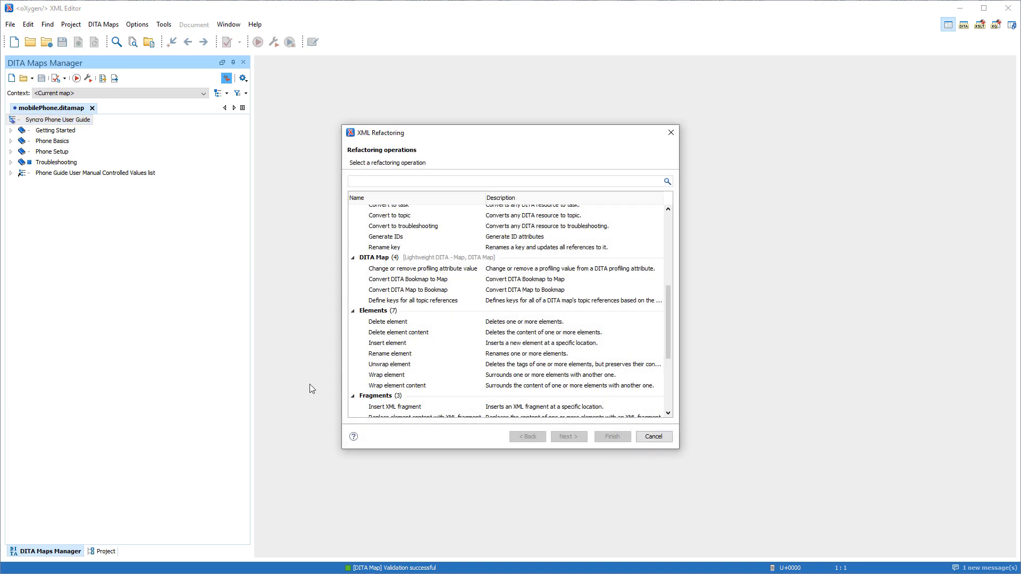
Set up the audience profiling change from Technician to Expert and preview the affected files
{"action": "left_click", "coordinate": [423, 268]}
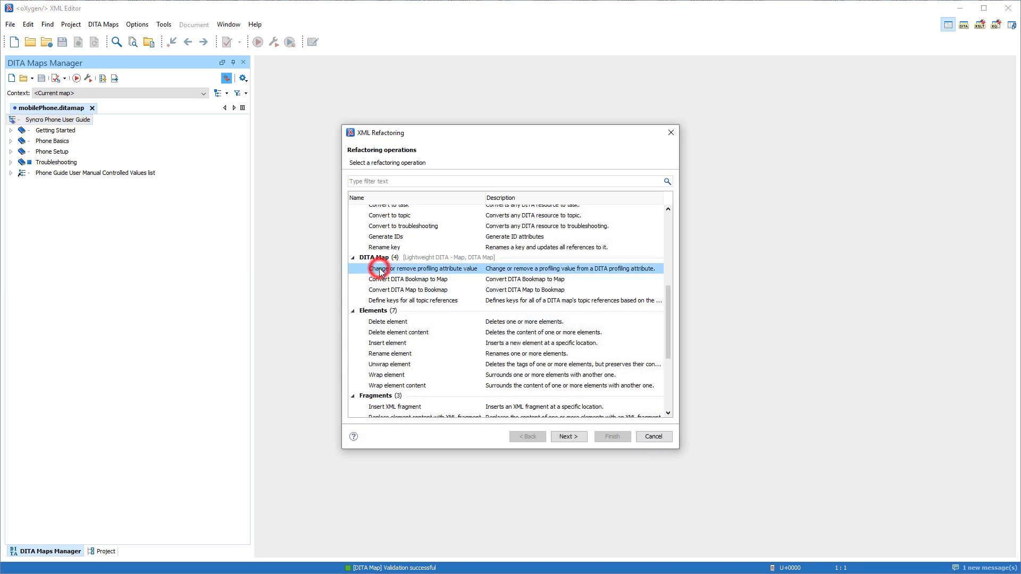
{"action": "left_click", "coordinate": [567, 436]}
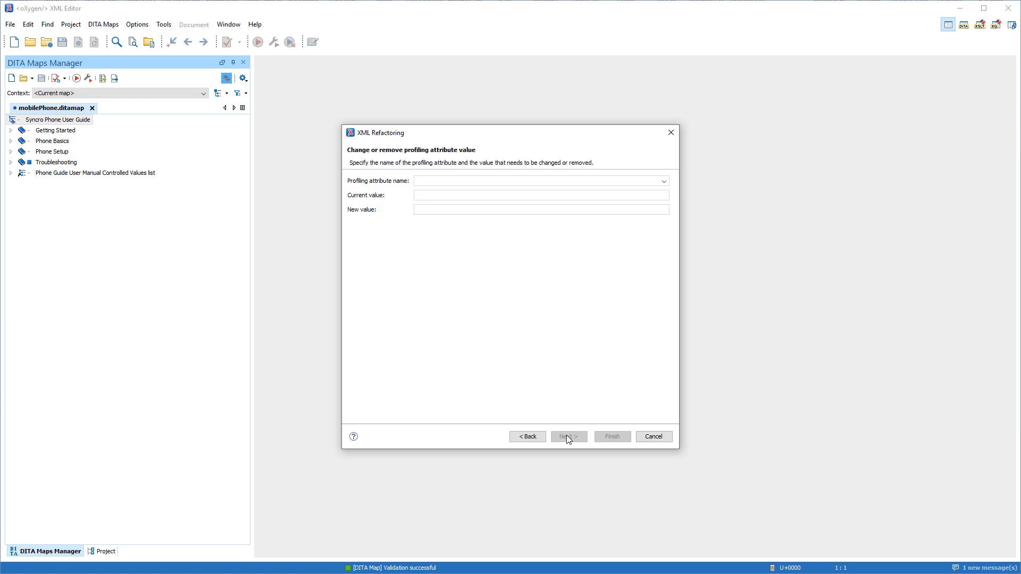
{"action": "left_click", "coordinate": [663, 180]}
{"action": "type", "text": "Expert"}
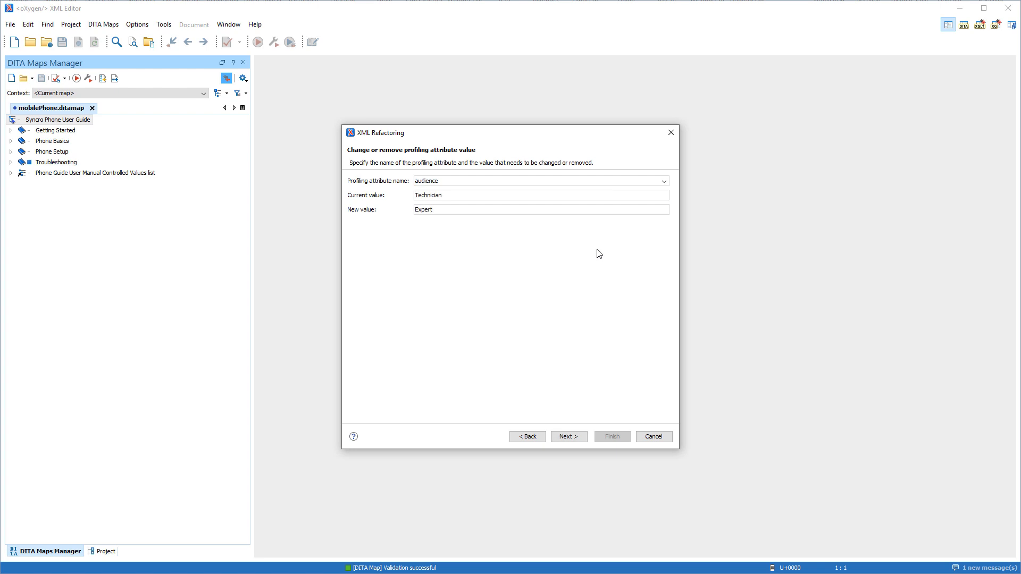
{"action": "left_click", "coordinate": [567, 436]}
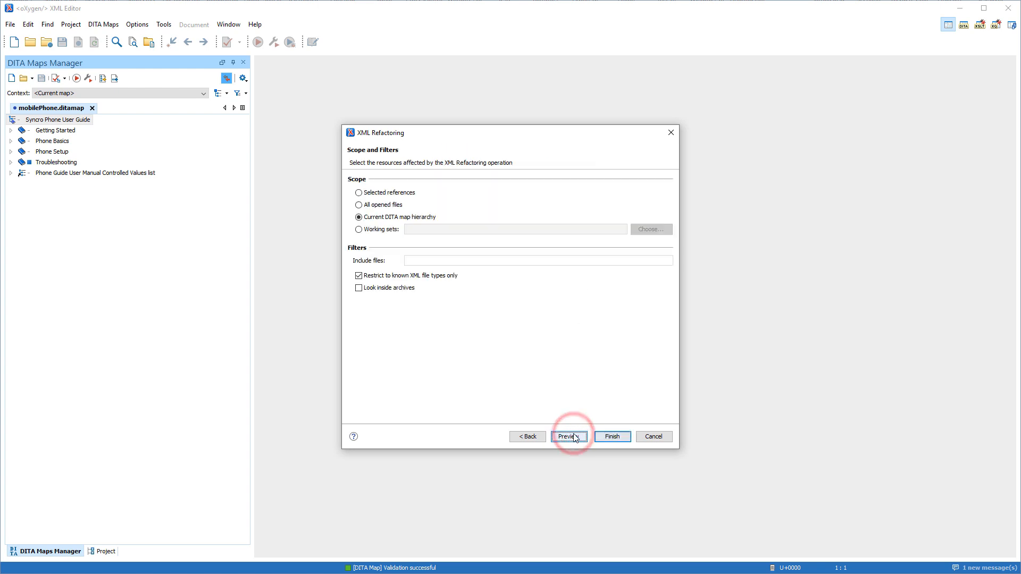
{"action": "left_click", "coordinate": [568, 436]}
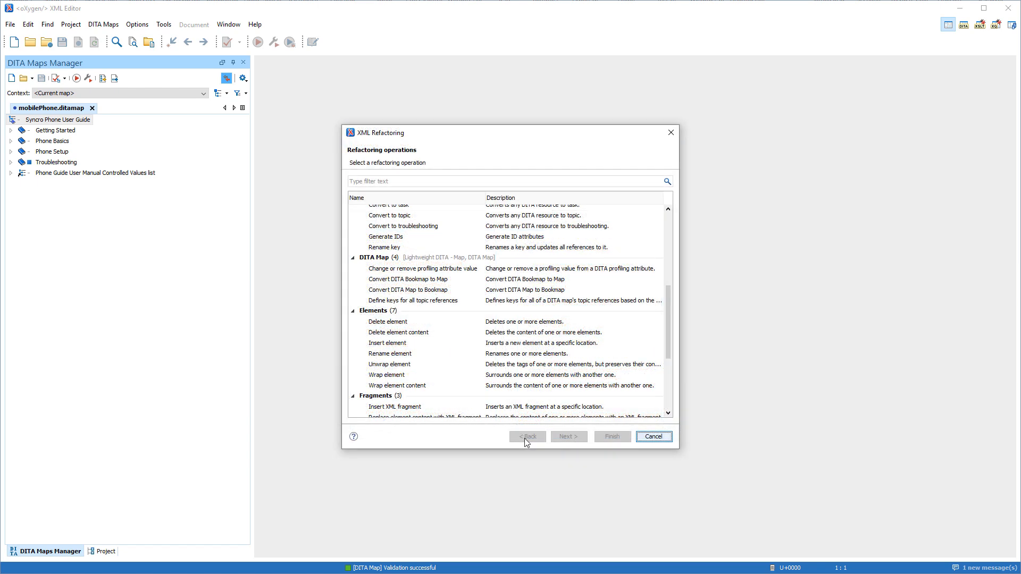
Run Define keys for all topic references on the phone bookmap, preview and finish
{"action": "left_click", "coordinate": [412, 300]}
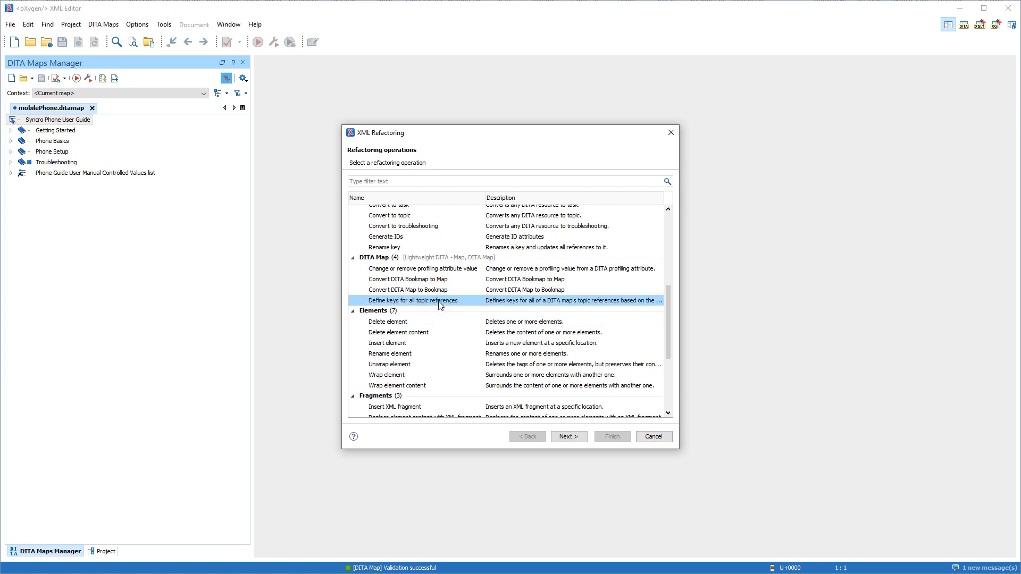
{"action": "left_click", "coordinate": [567, 436]}
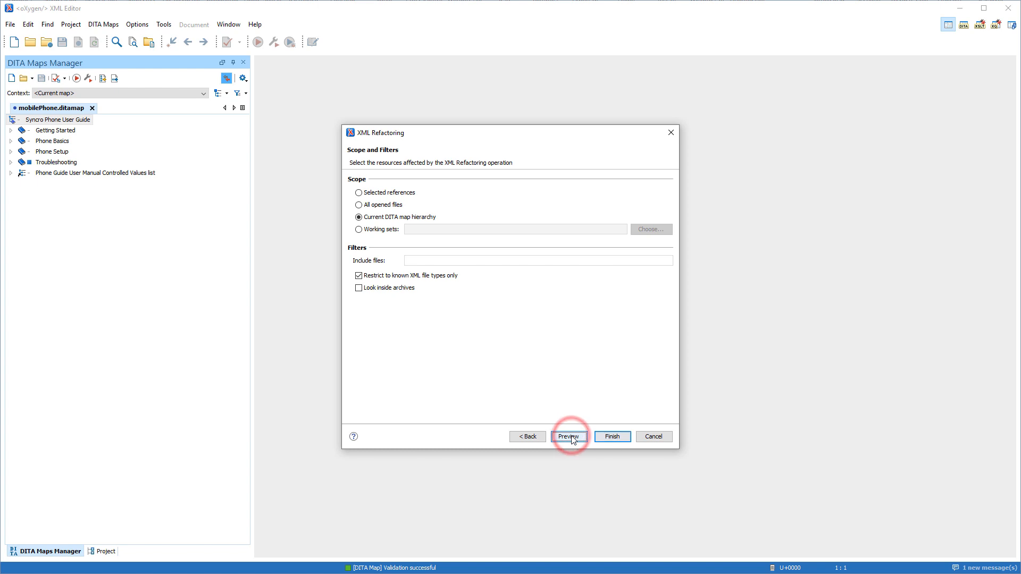
{"action": "left_click", "coordinate": [568, 436]}
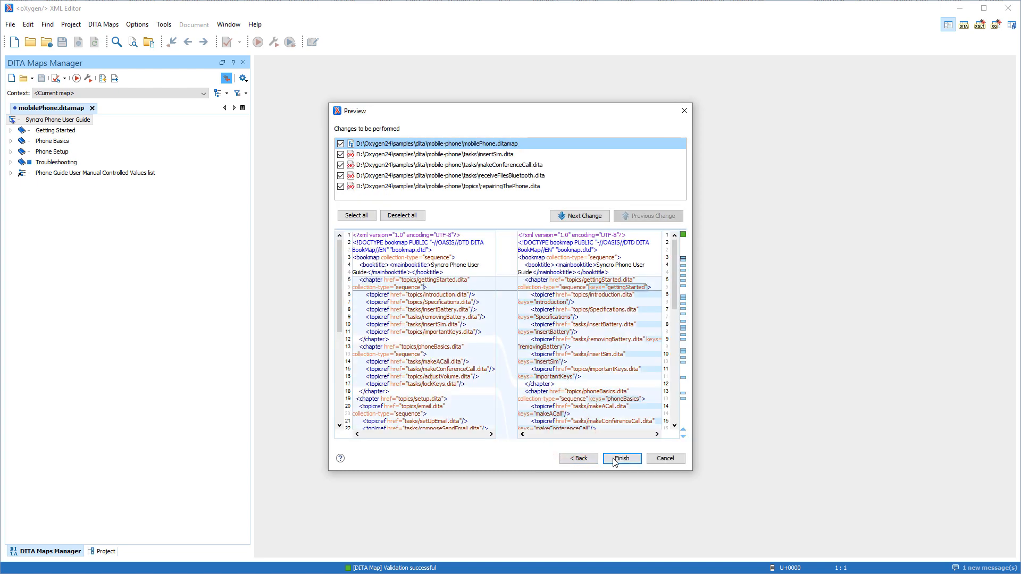
{"action": "left_click", "coordinate": [621, 459]}
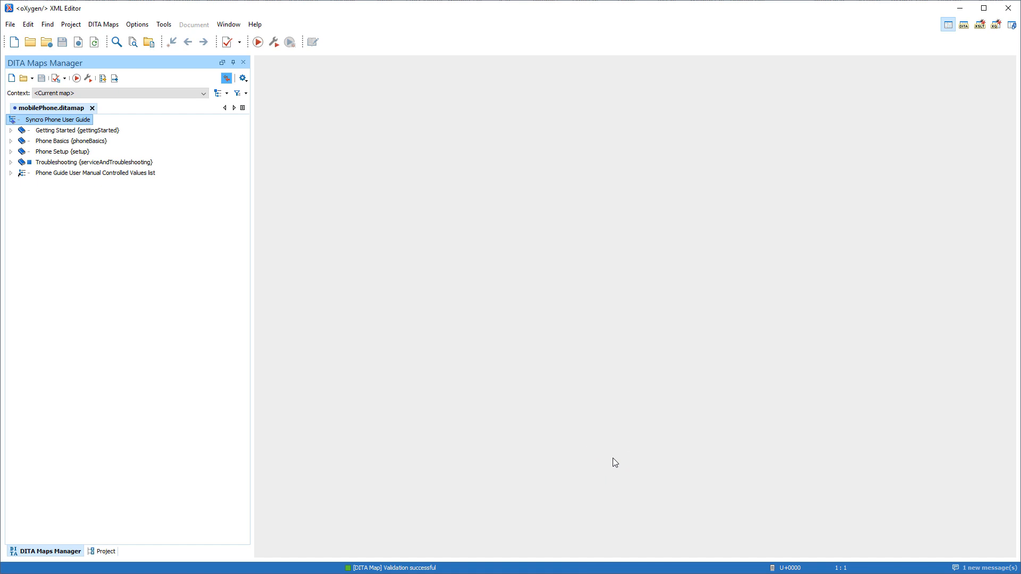
Open the Brief specifications topic and switch to Block Tags without Element Names
{"action": "double_click", "coordinate": [76, 169]}
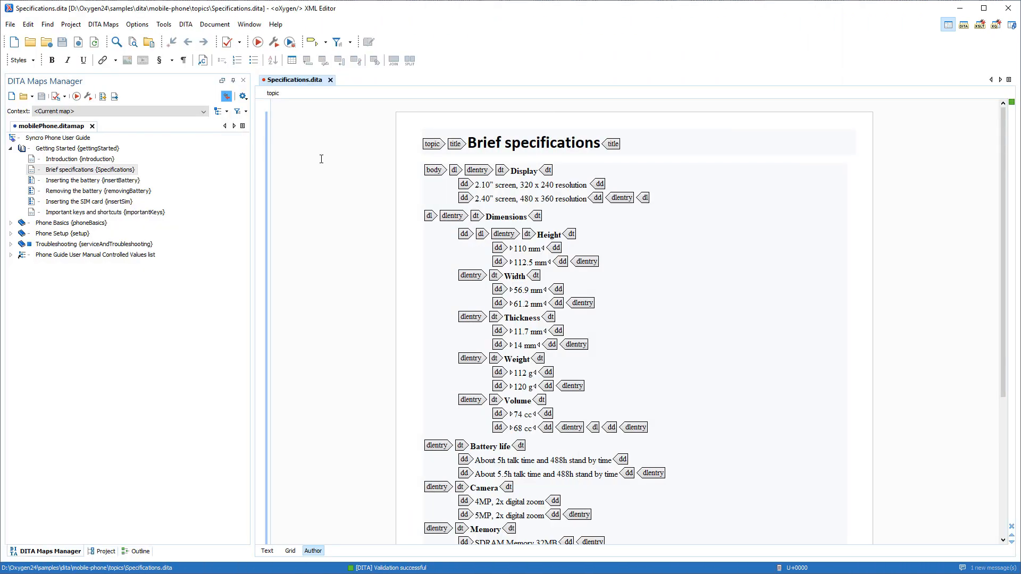
{"action": "left_click", "coordinate": [324, 42]}
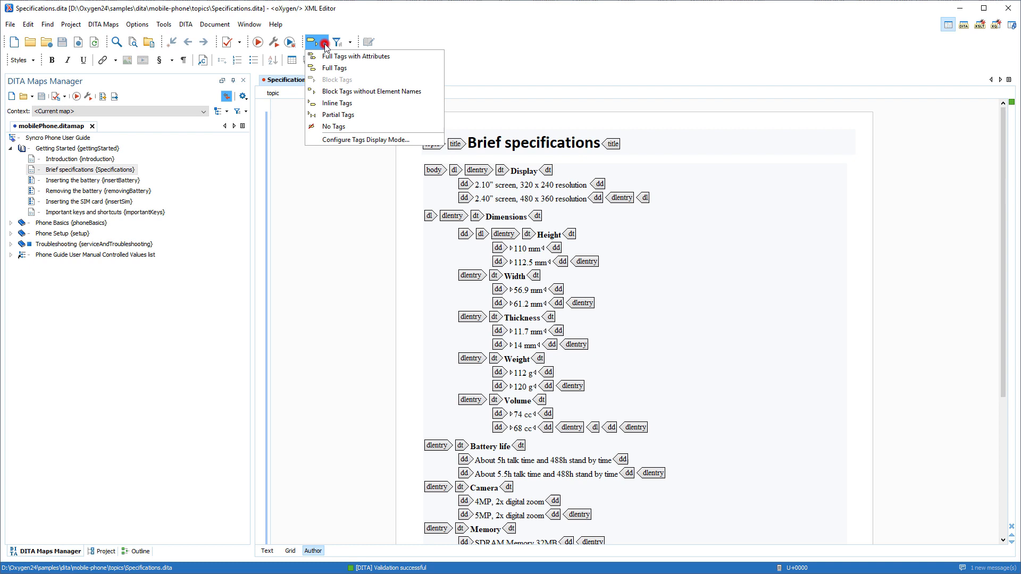
{"action": "mouse_move", "coordinate": [371, 91]}
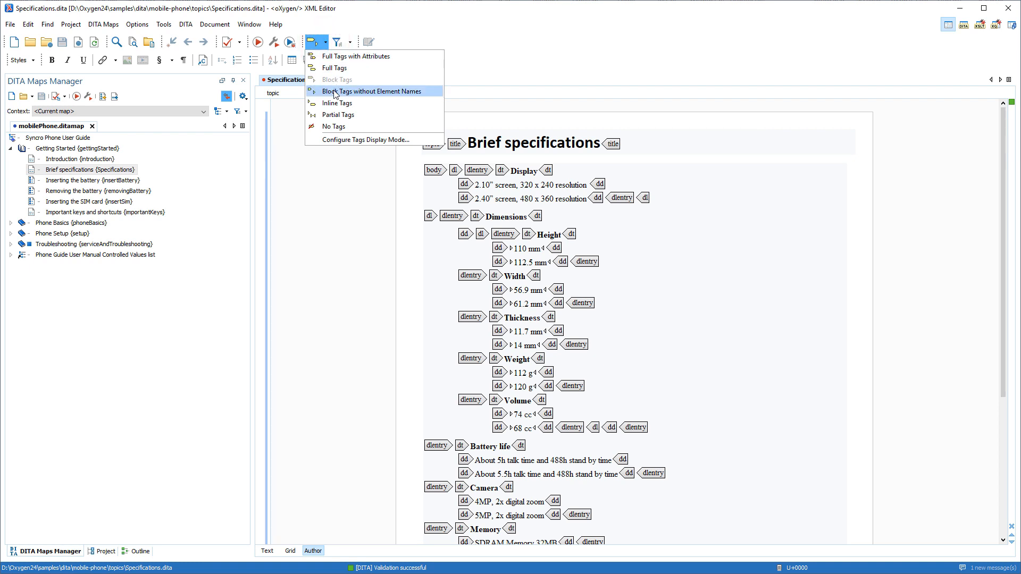
{"action": "left_click", "coordinate": [371, 91]}
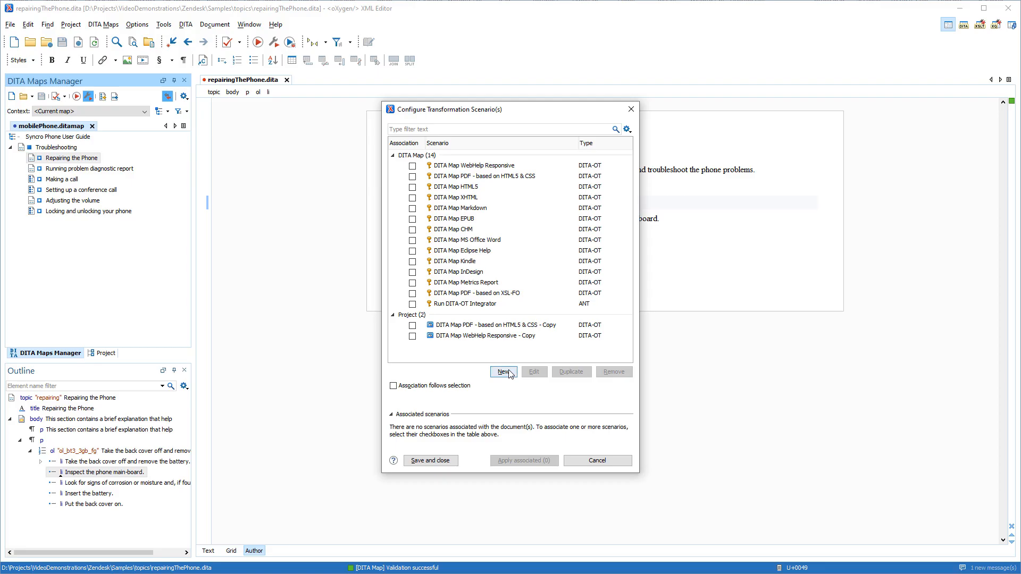
Create a DITA-OT Zendesk Help Center transformation scenario and apply it to the phone guide
{"action": "left_click", "coordinate": [502, 372]}
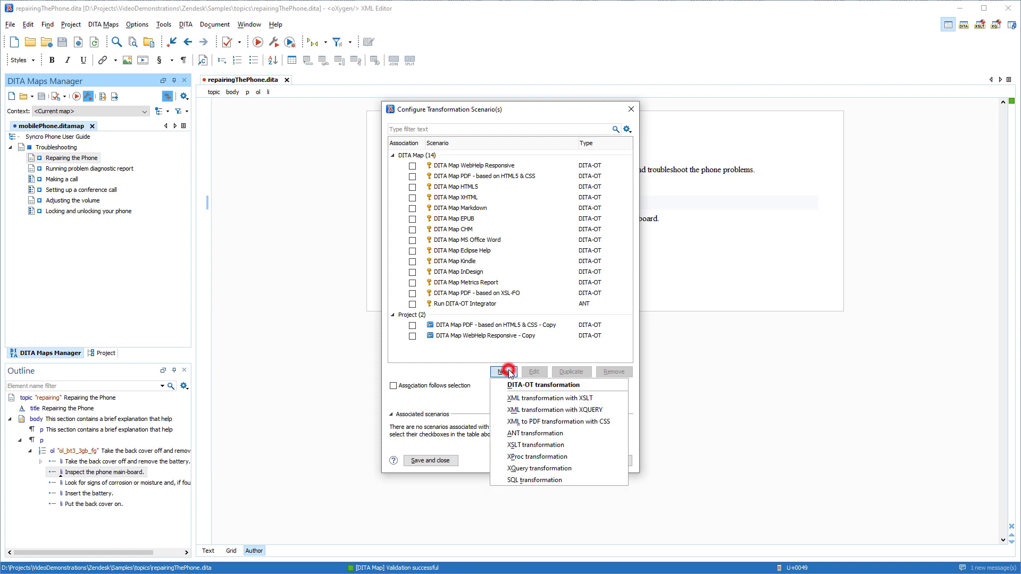
{"action": "mouse_move", "coordinate": [525, 389]}
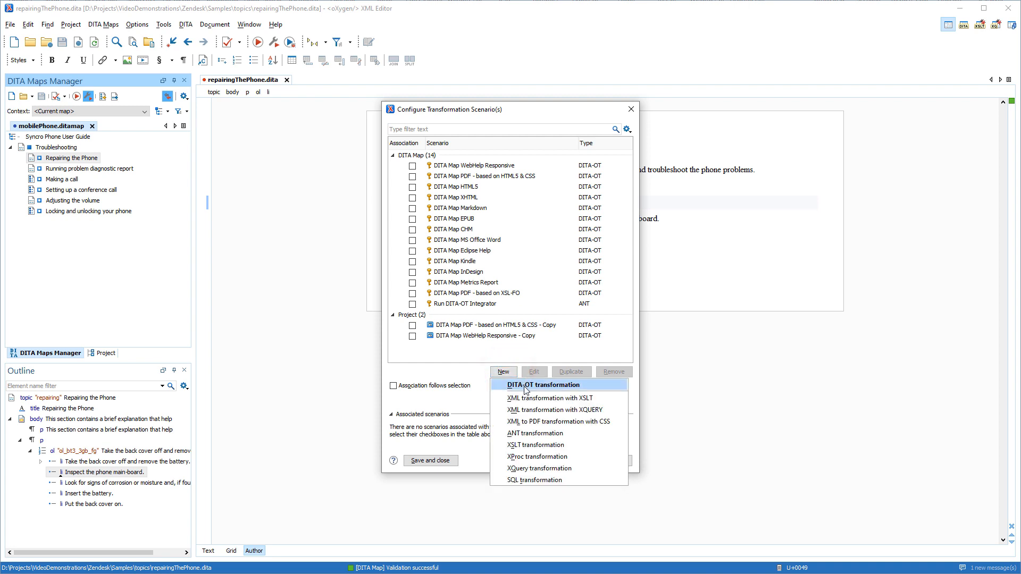
{"action": "left_click", "coordinate": [543, 385]}
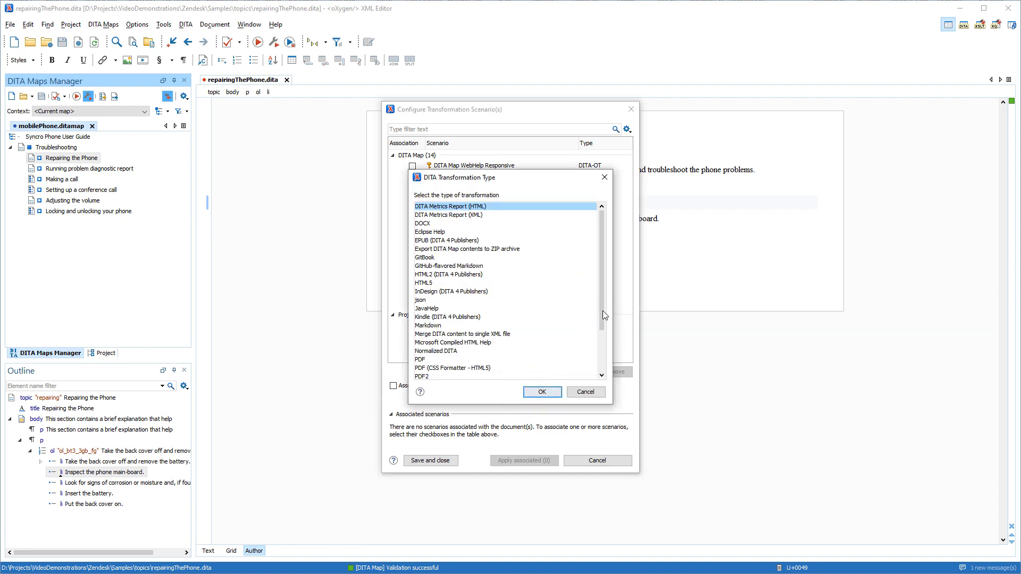
{"action": "left_click", "coordinate": [447, 375]}
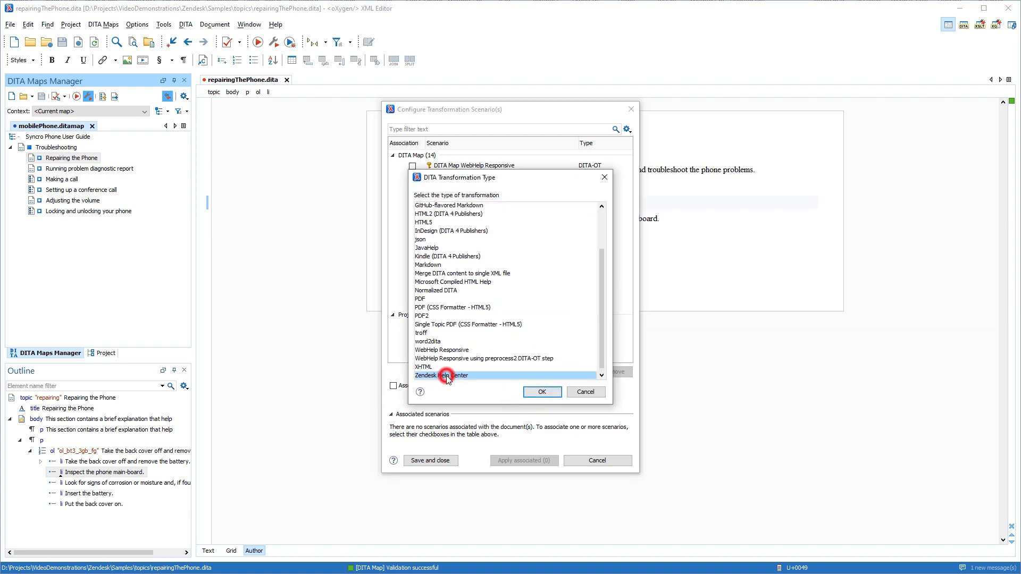
{"action": "left_click", "coordinate": [541, 392]}
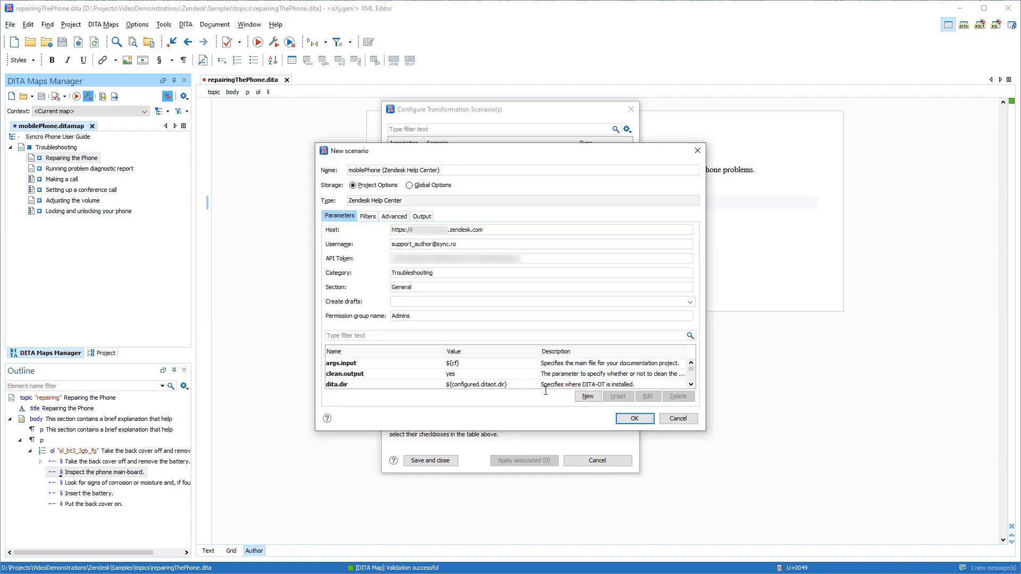
{"action": "left_click", "coordinate": [632, 418]}
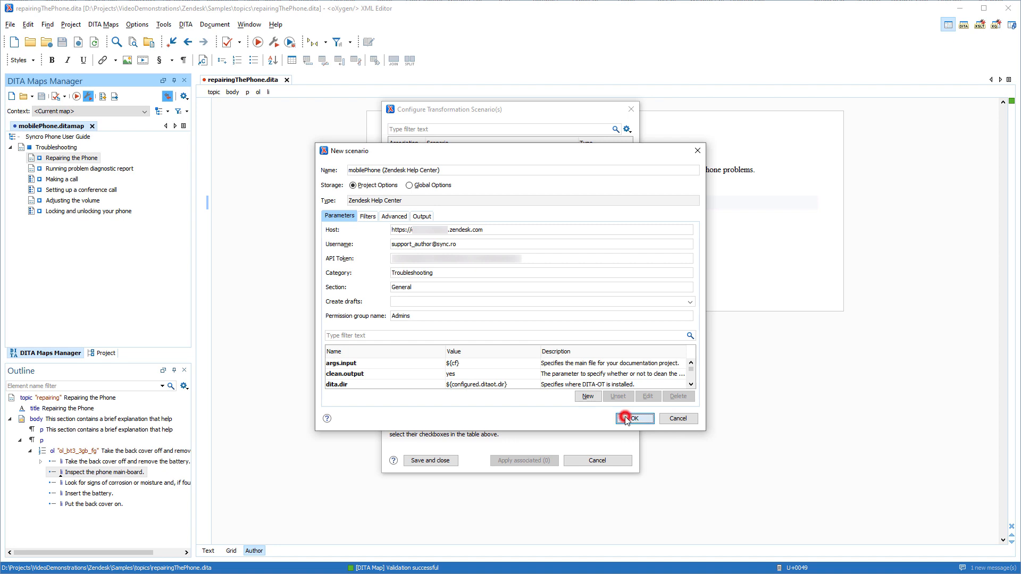
{"action": "left_click", "coordinate": [633, 418]}
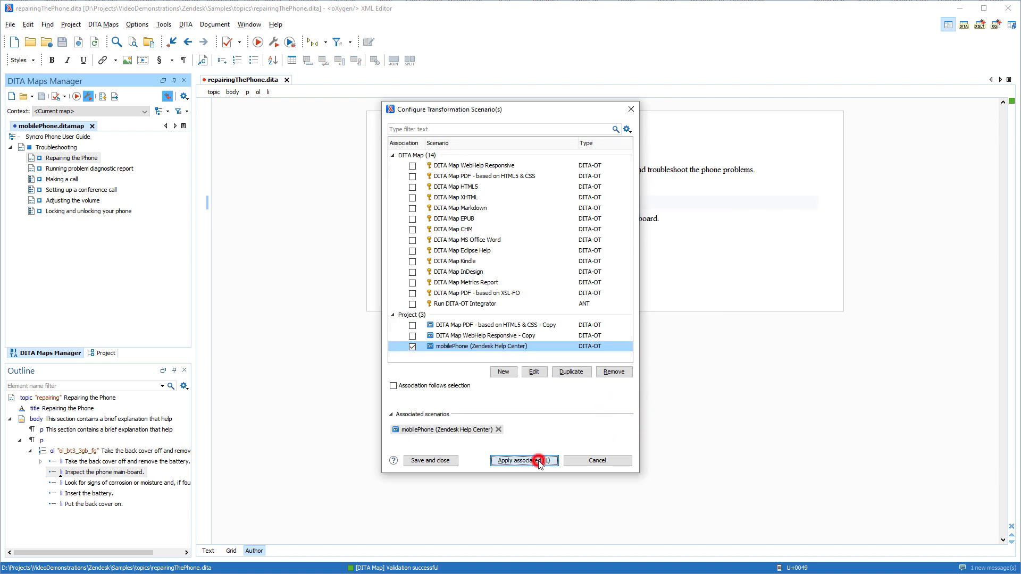
{"action": "left_click", "coordinate": [524, 461]}
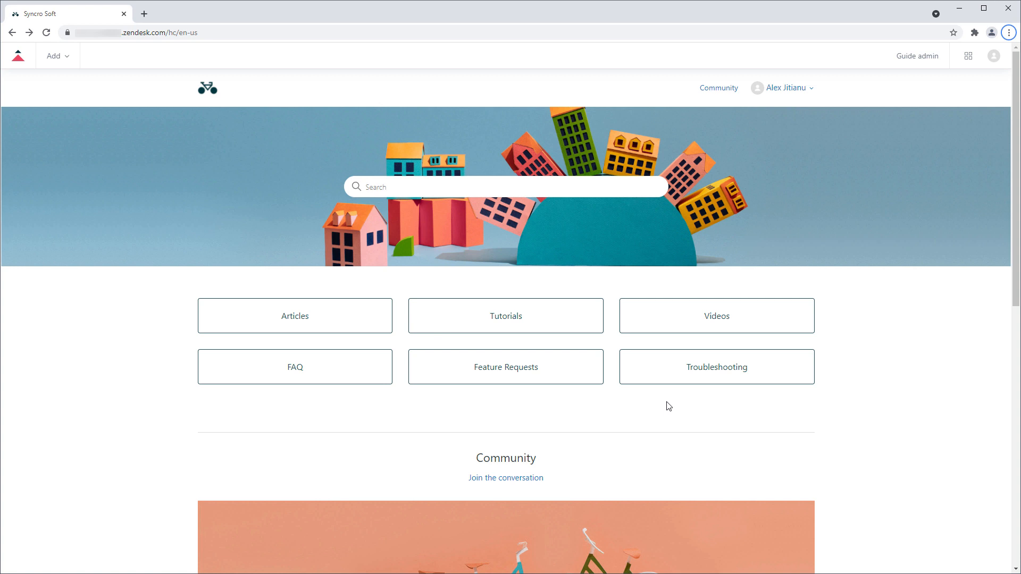
Open the Repairing the Phone article under the Troubleshooting category
{"action": "left_click", "coordinate": [716, 366]}
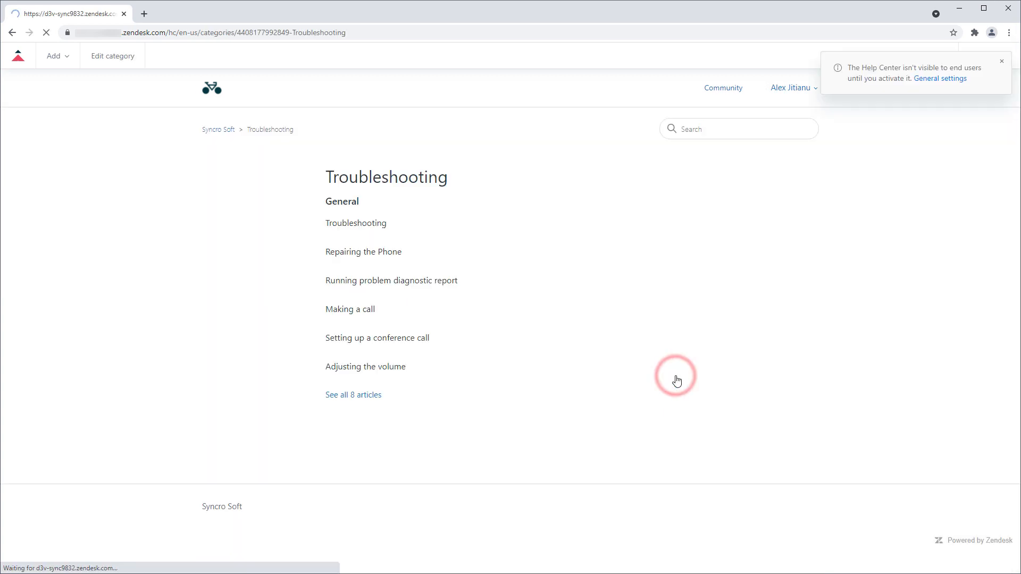
{"action": "left_click", "coordinate": [363, 252]}
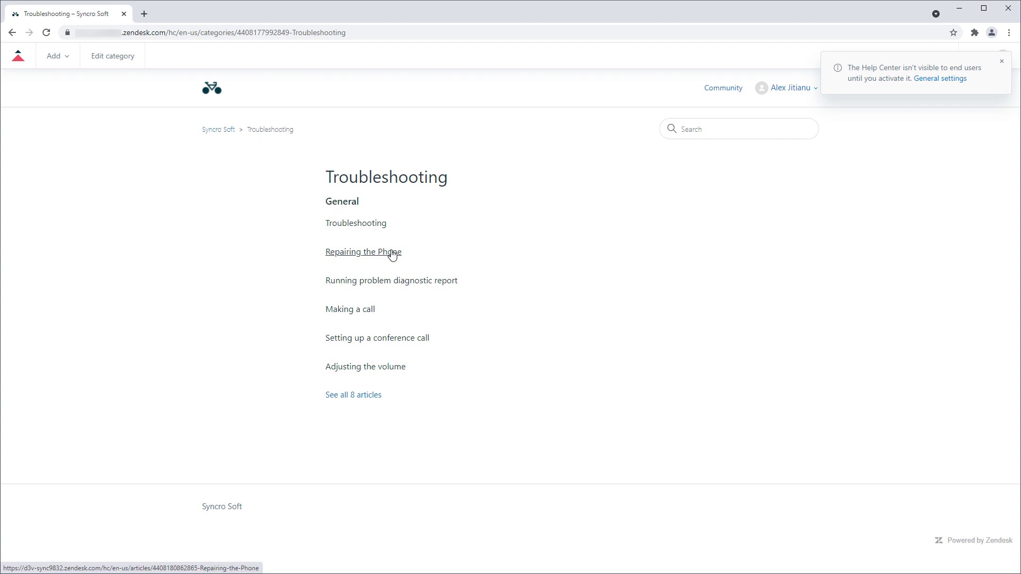
{"action": "left_click", "coordinate": [363, 252]}
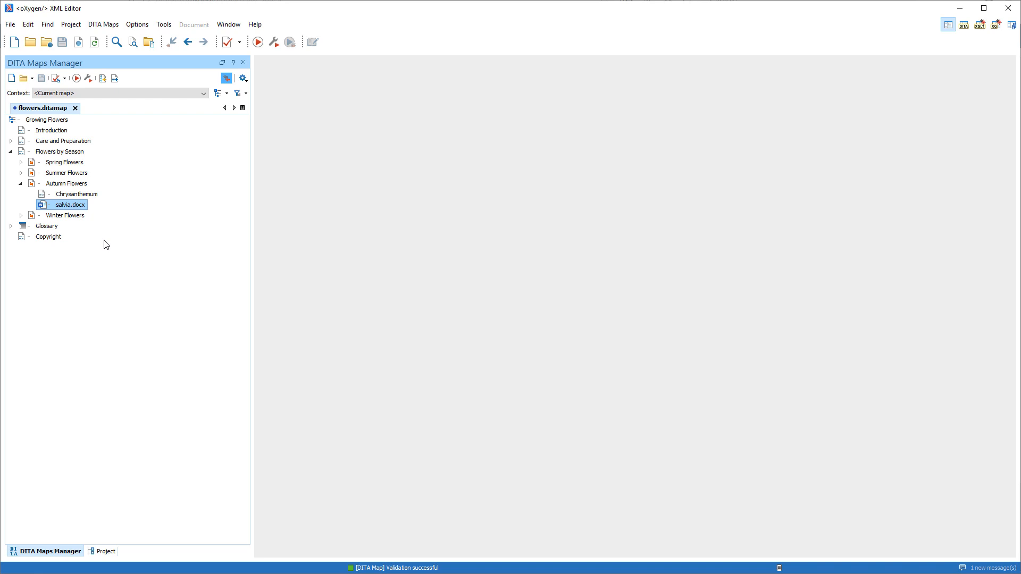
{"action": "right_click", "coordinate": [67, 204]}
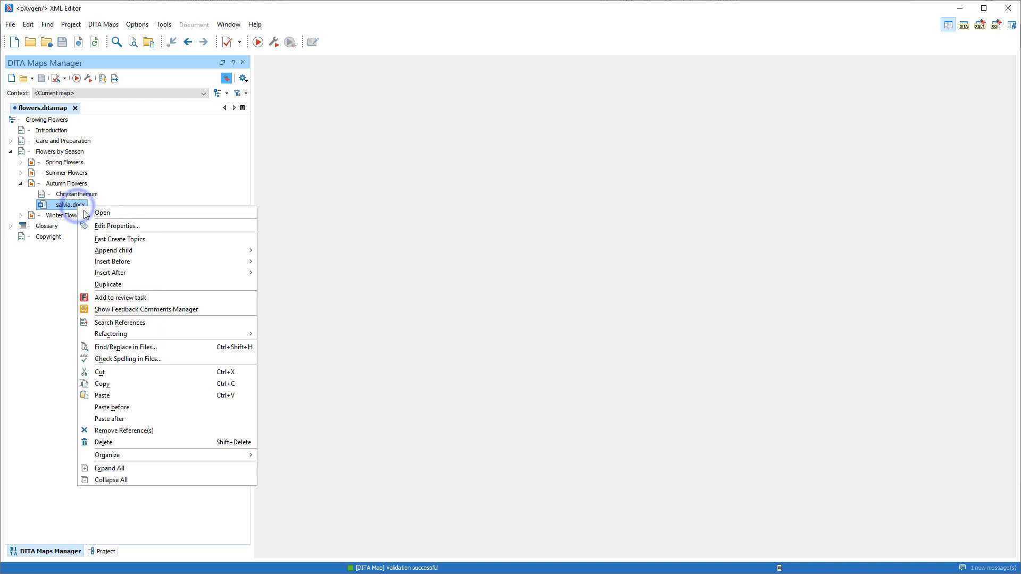
{"action": "left_click", "coordinate": [117, 226]}
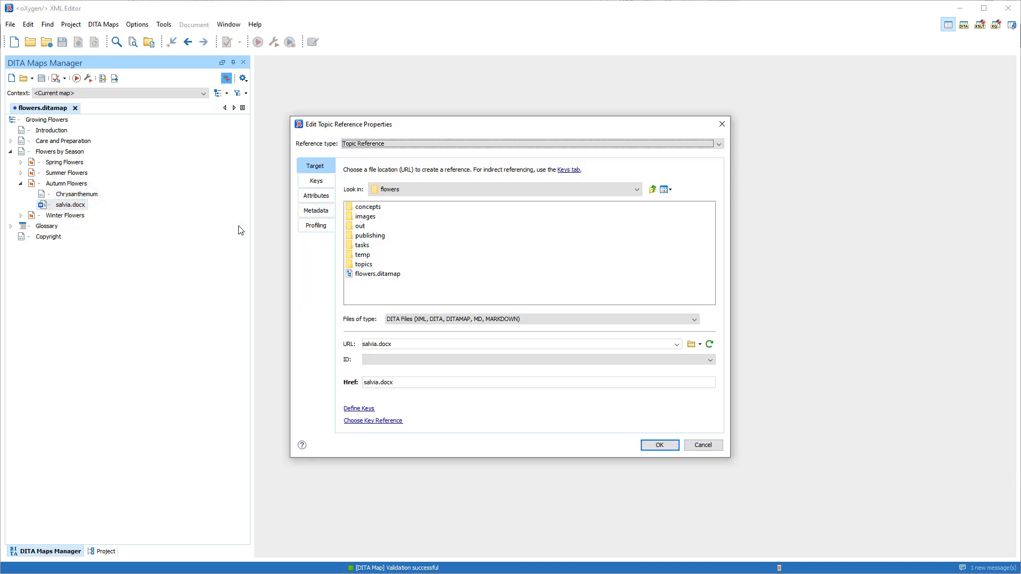
{"action": "left_click", "coordinate": [316, 195]}
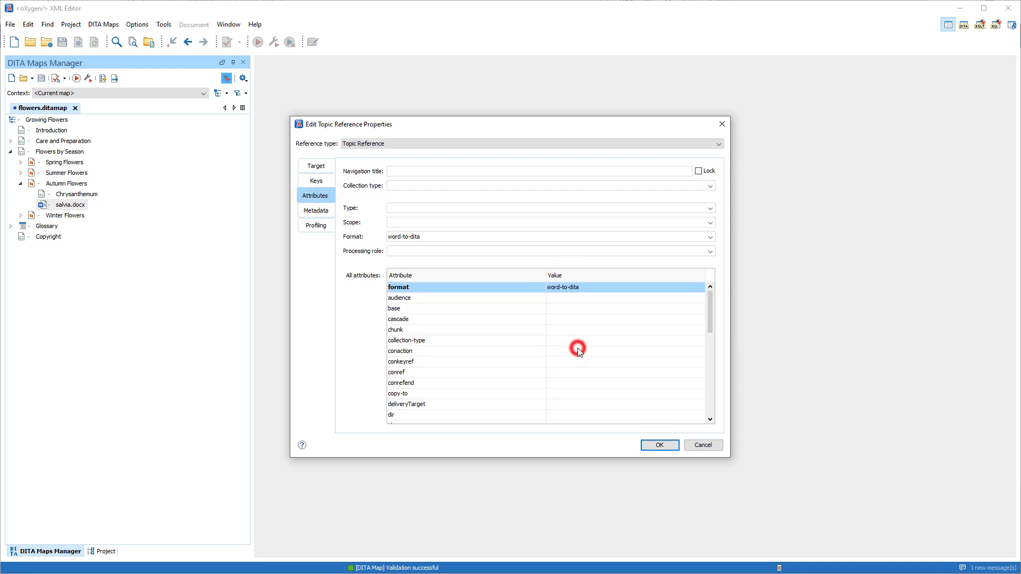
{"action": "left_click", "coordinate": [658, 445]}
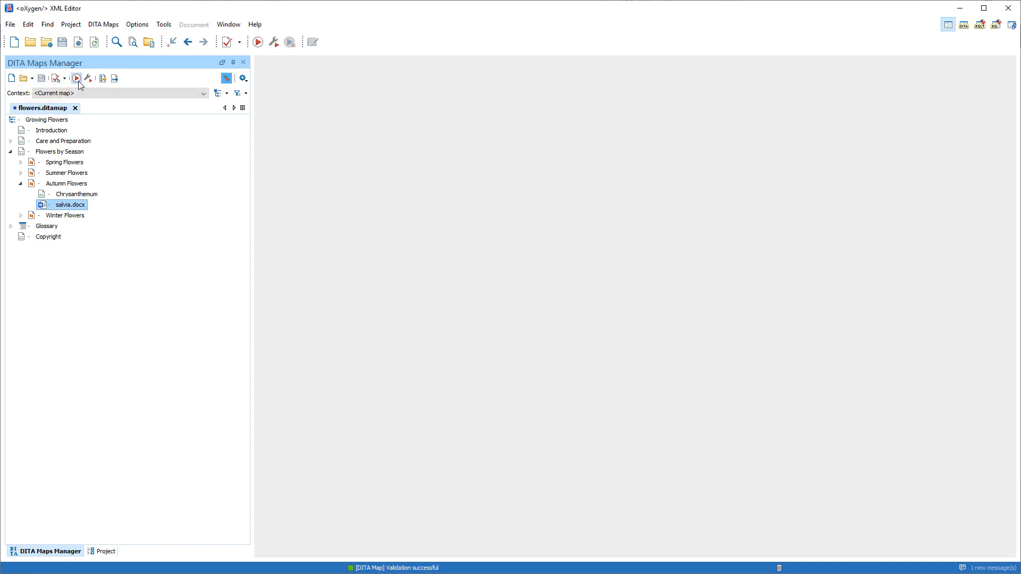
{"action": "left_click", "coordinate": [77, 78]}
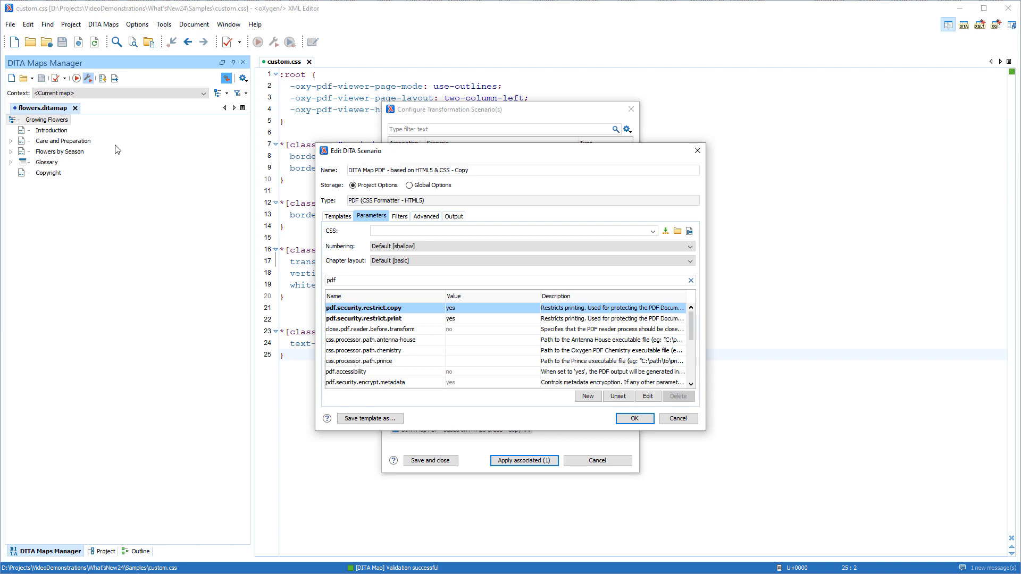
Show the Growing Flowers PDF's security settings and permission details
{"action": "left_click", "coordinate": [633, 418]}
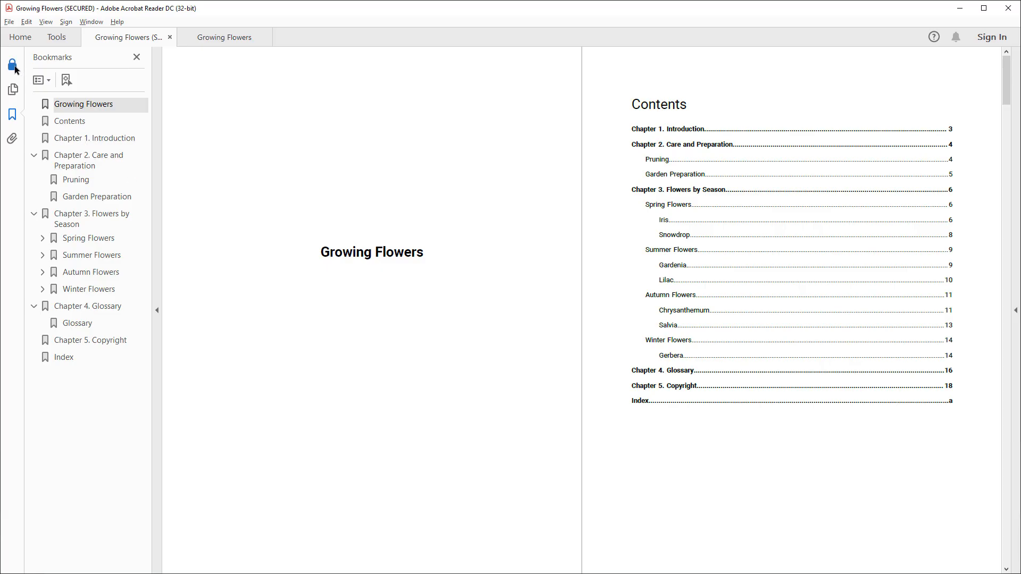
{"action": "left_click", "coordinate": [12, 64]}
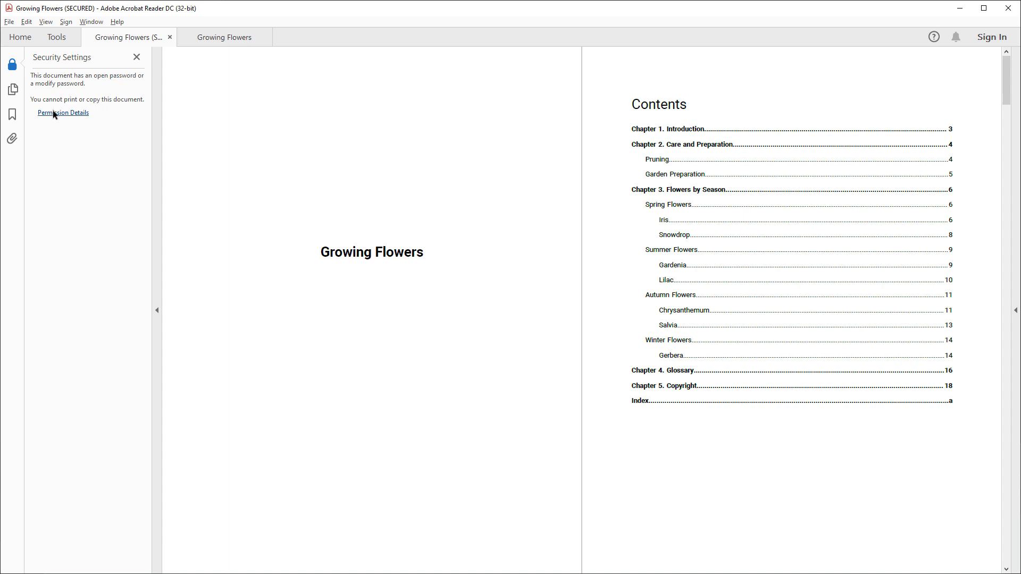
{"action": "left_click", "coordinate": [63, 113]}
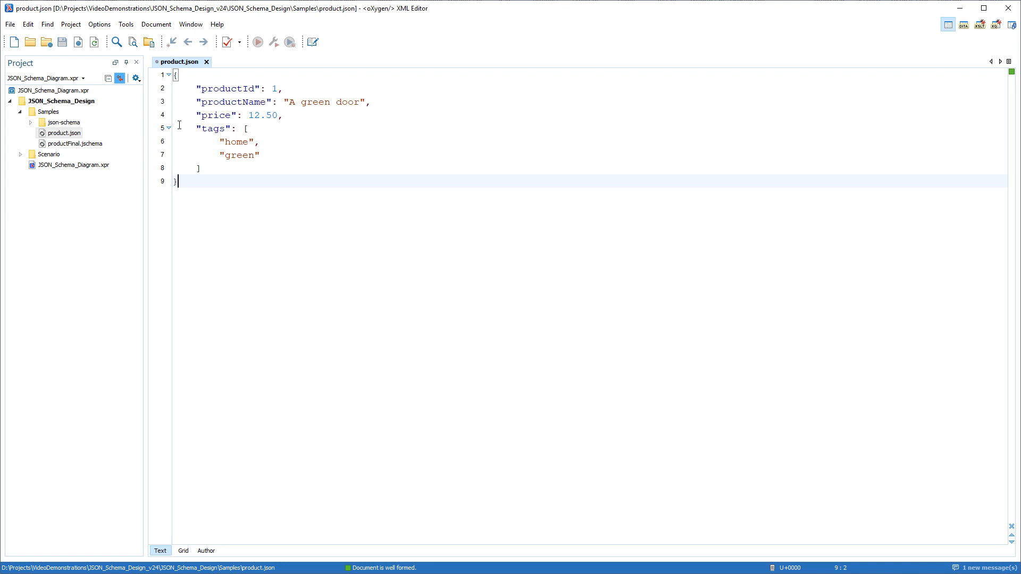
Create product_schema.jschema in Samples from the JSON Schema file template
{"action": "right_click", "coordinate": [47, 111]}
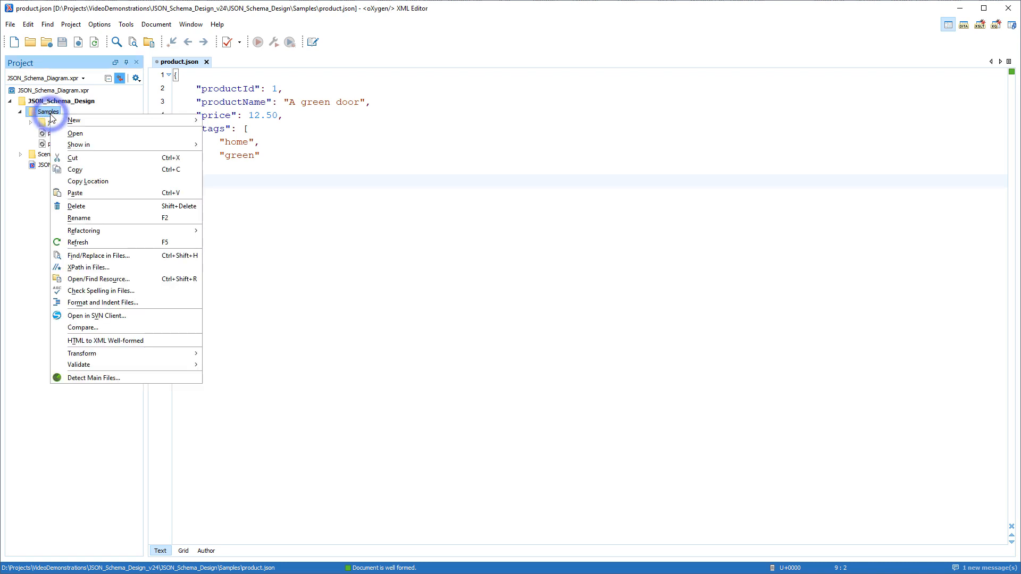
{"action": "left_click", "coordinate": [75, 120]}
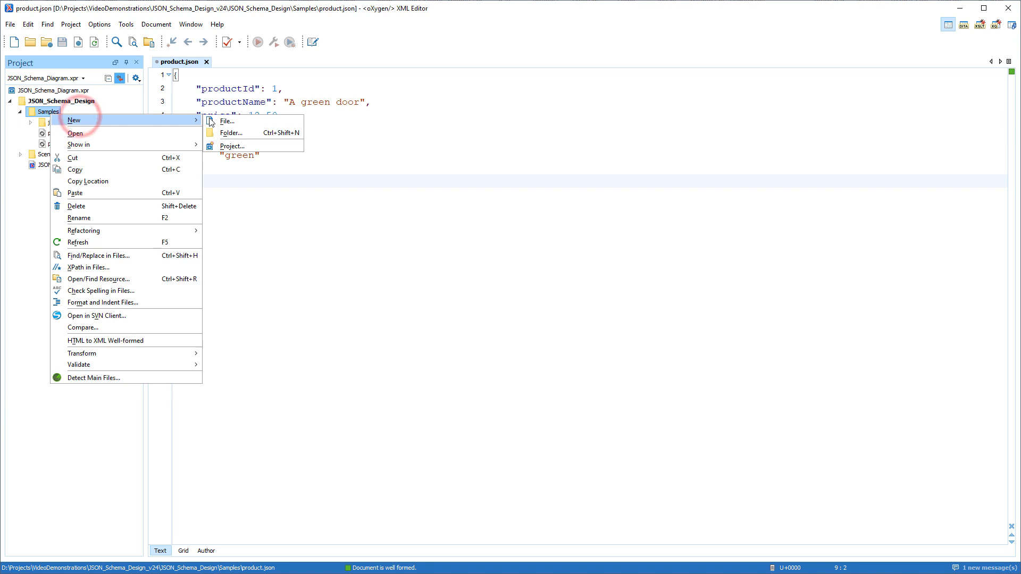
{"action": "left_click", "coordinate": [226, 122]}
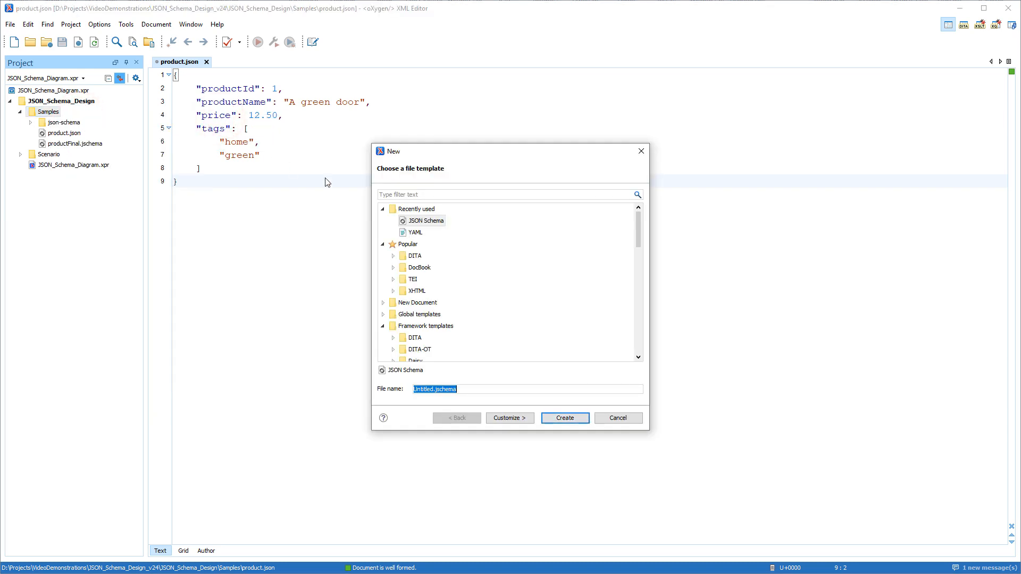
{"action": "left_click", "coordinate": [427, 221]}
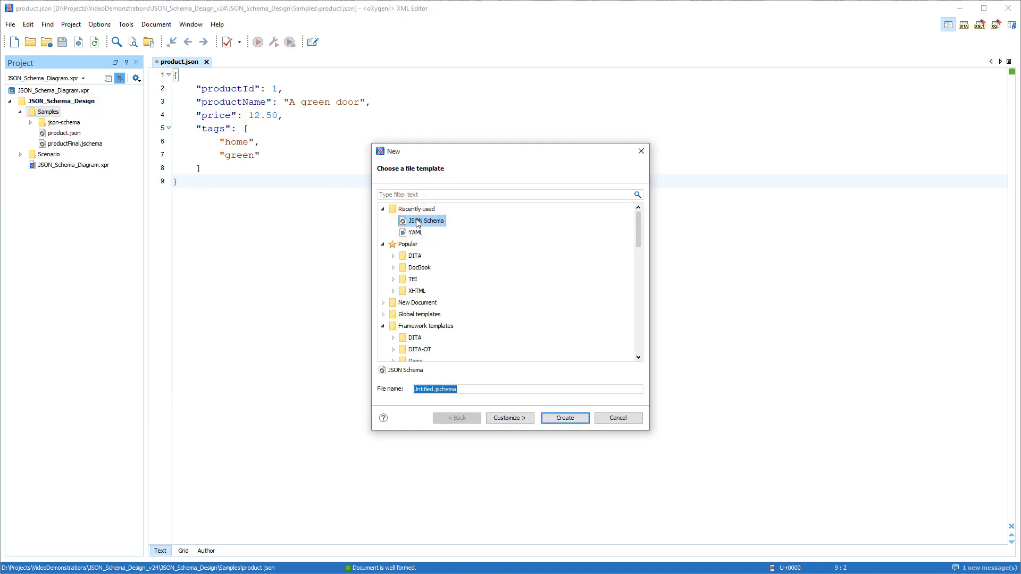
{"action": "left_click", "coordinate": [434, 388]}
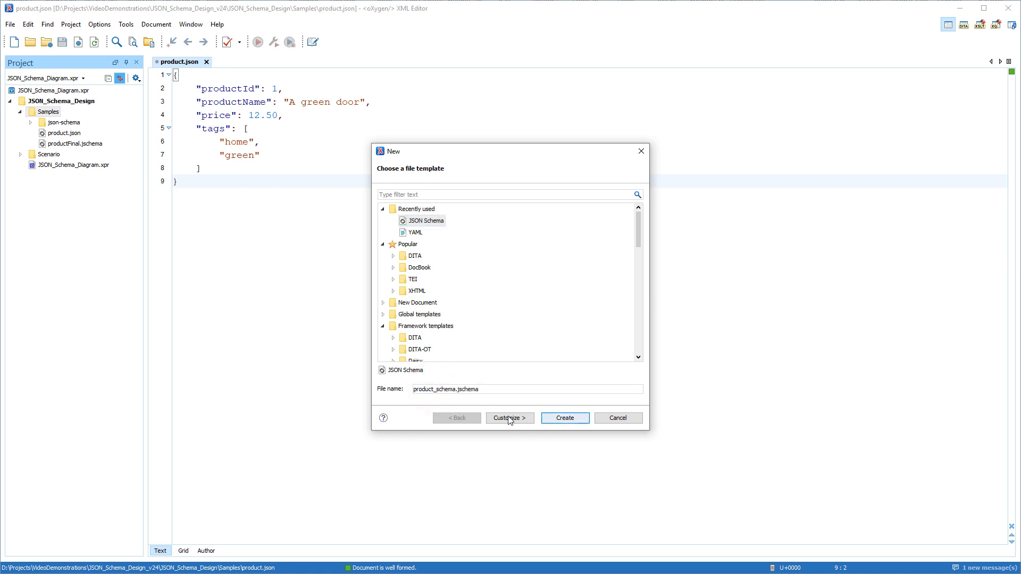
{"action": "left_click", "coordinate": [564, 417]}
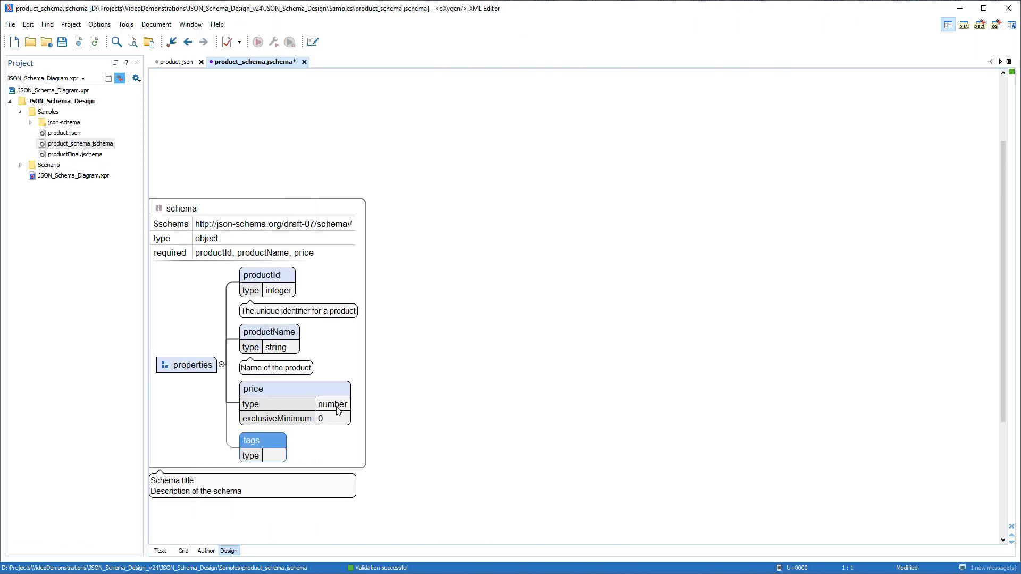
{"action": "mouse_move", "coordinate": [296, 434]}
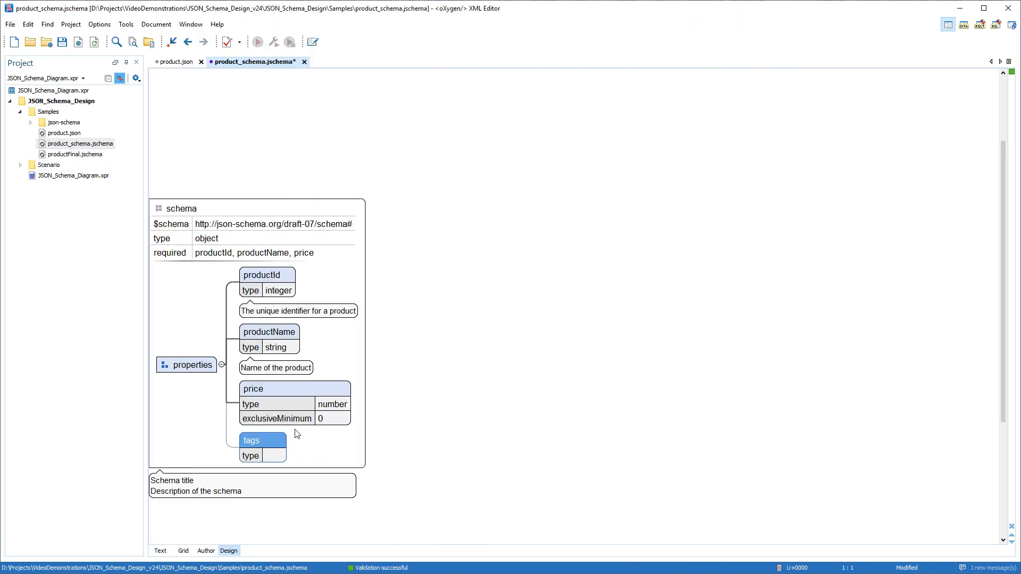
Set the tags property type to array and add an Items Definition under tags
{"action": "type", "text": "arra"}
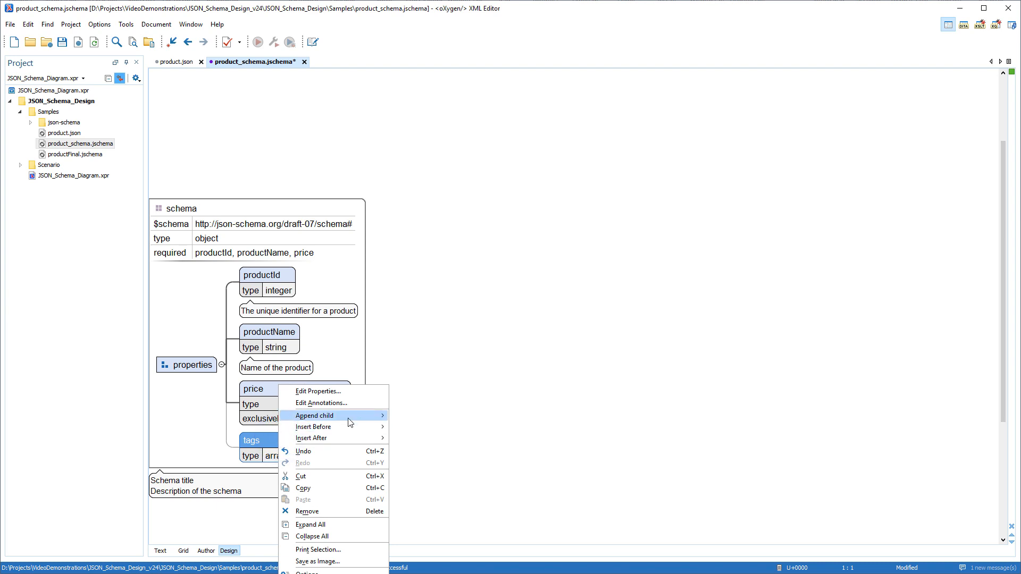
{"action": "mouse_move", "coordinate": [414, 452]}
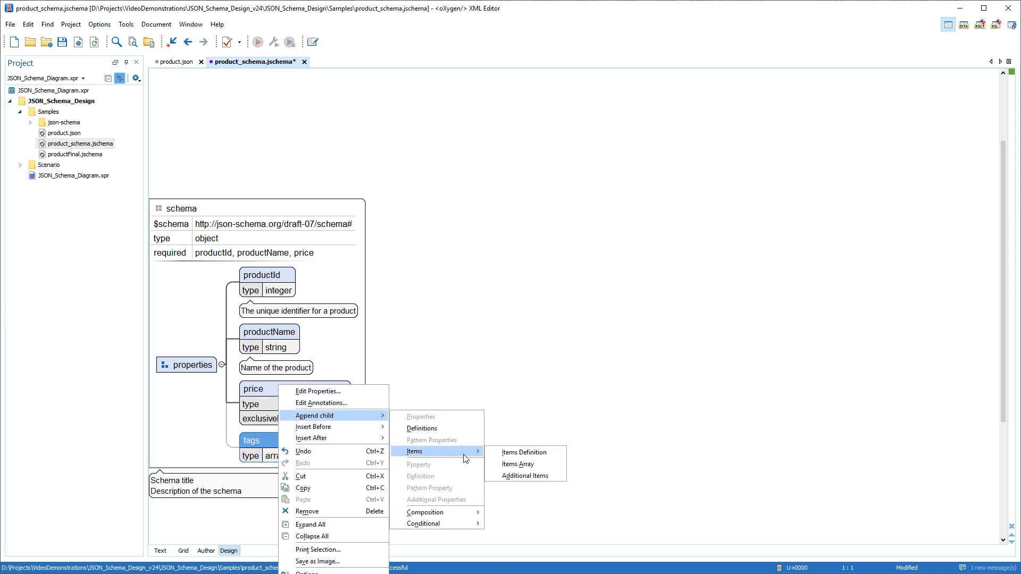
{"action": "left_click", "coordinate": [523, 453]}
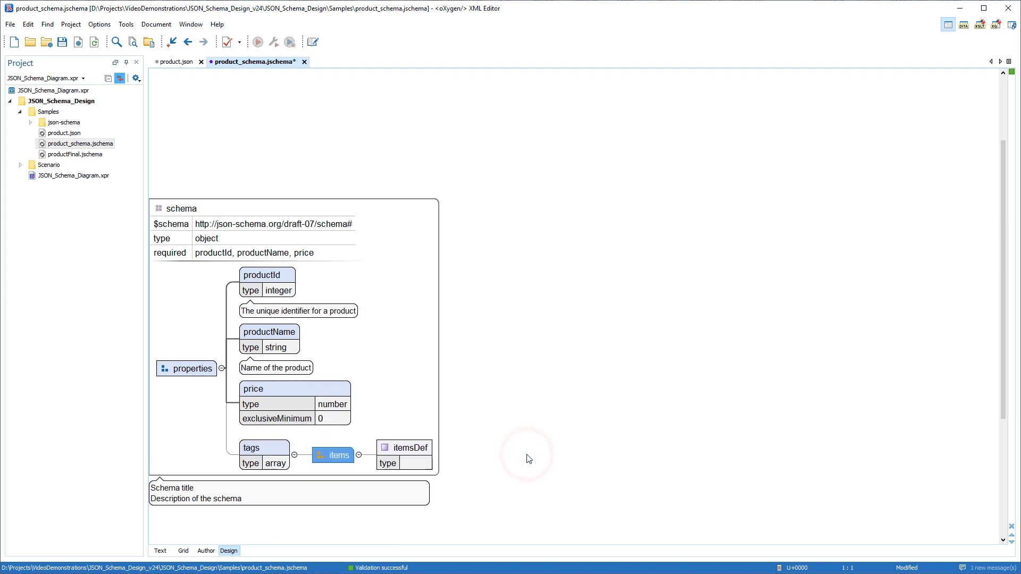
{"action": "left_click", "coordinate": [404, 447]}
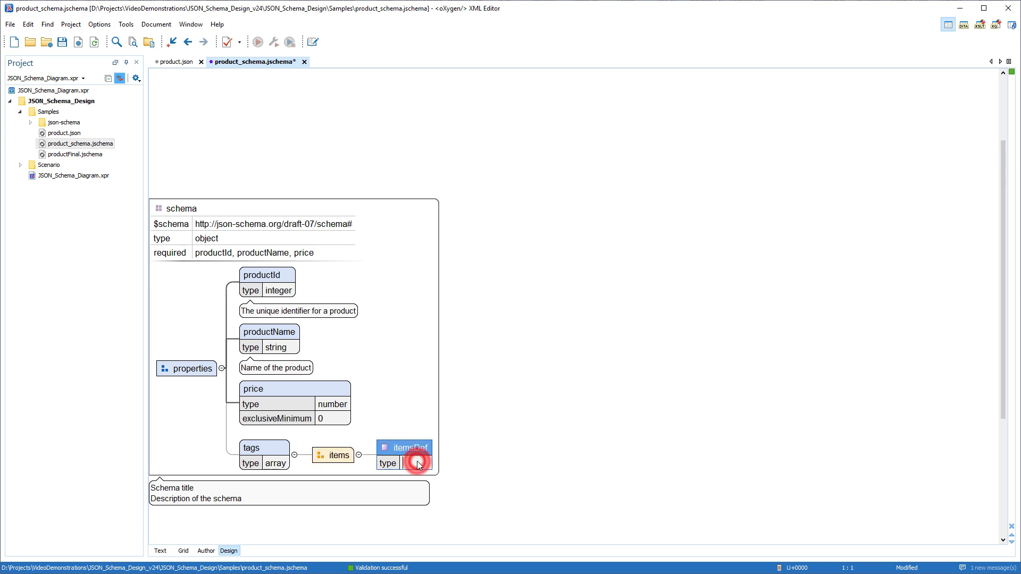
{"action": "left_click", "coordinate": [417, 464]}
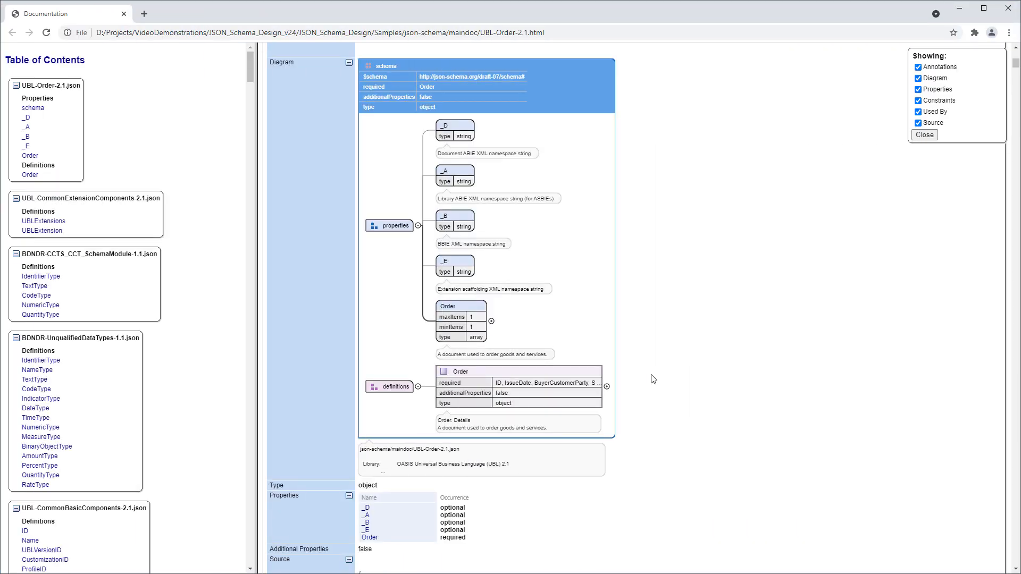
{"action": "mouse_move", "coordinate": [537, 448]}
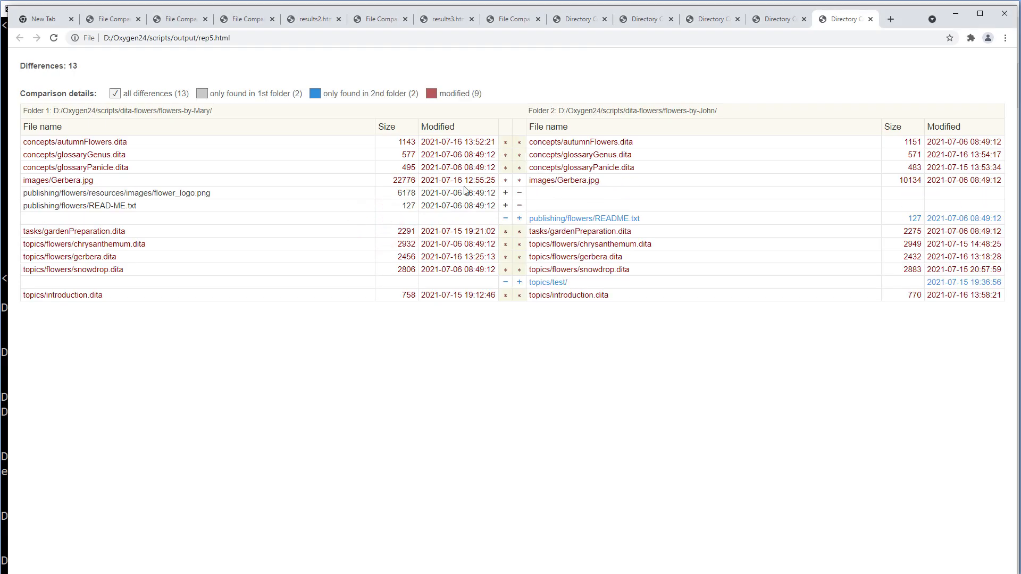
{"action": "mouse_move", "coordinate": [505, 145]}
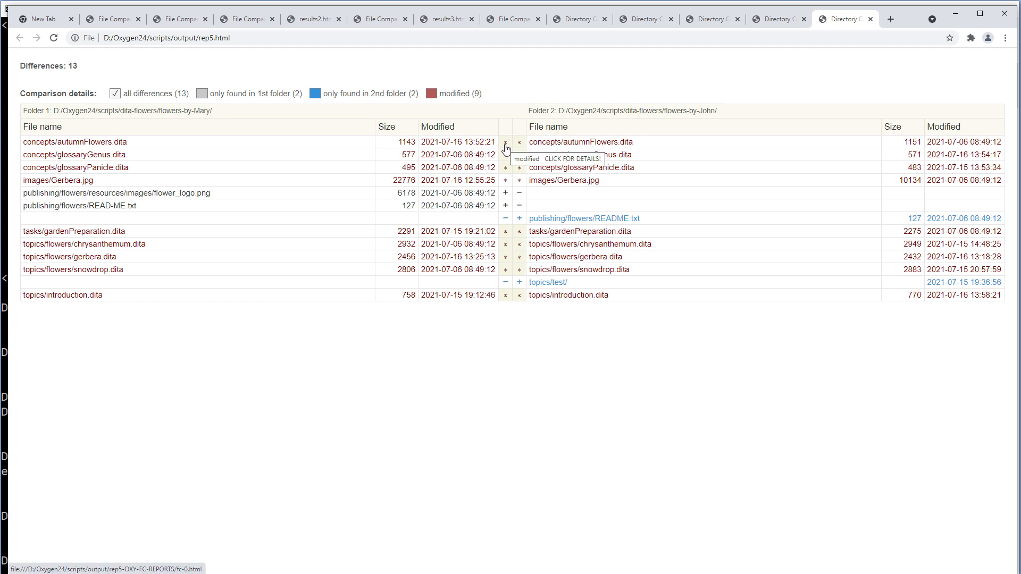
Open the details for the modified concepts/autumnFlowers.dita in the comparison report
{"action": "left_click", "coordinate": [505, 142]}
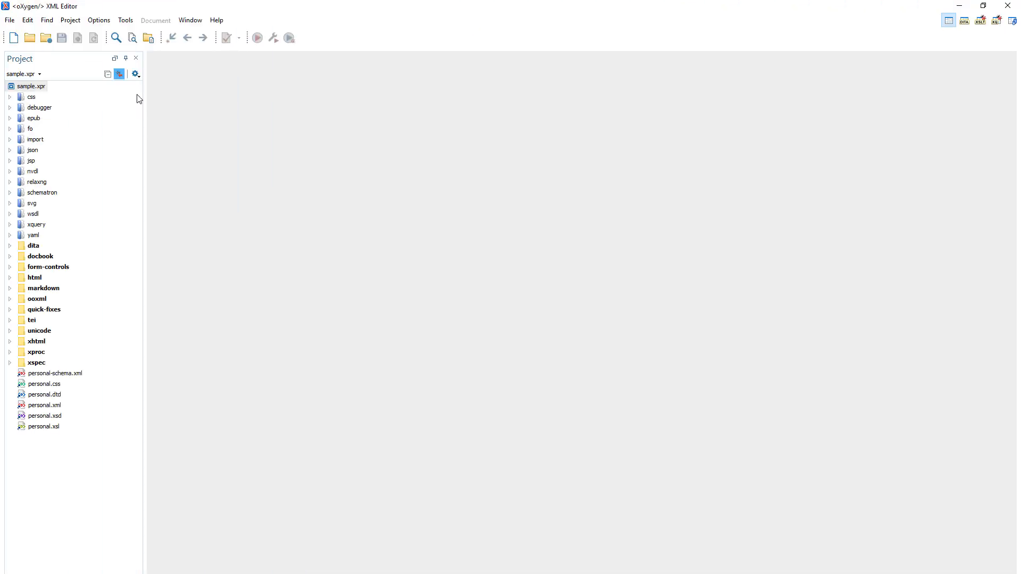
Generate the HTML directory comparison report using the default diff settings
{"action": "left_click", "coordinate": [125, 20]}
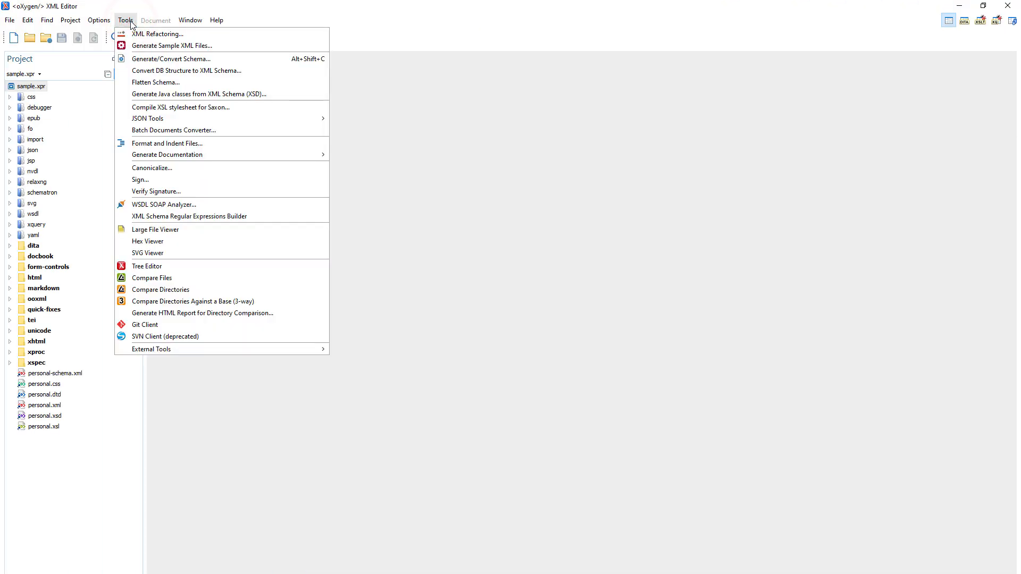
{"action": "mouse_move", "coordinate": [203, 313]}
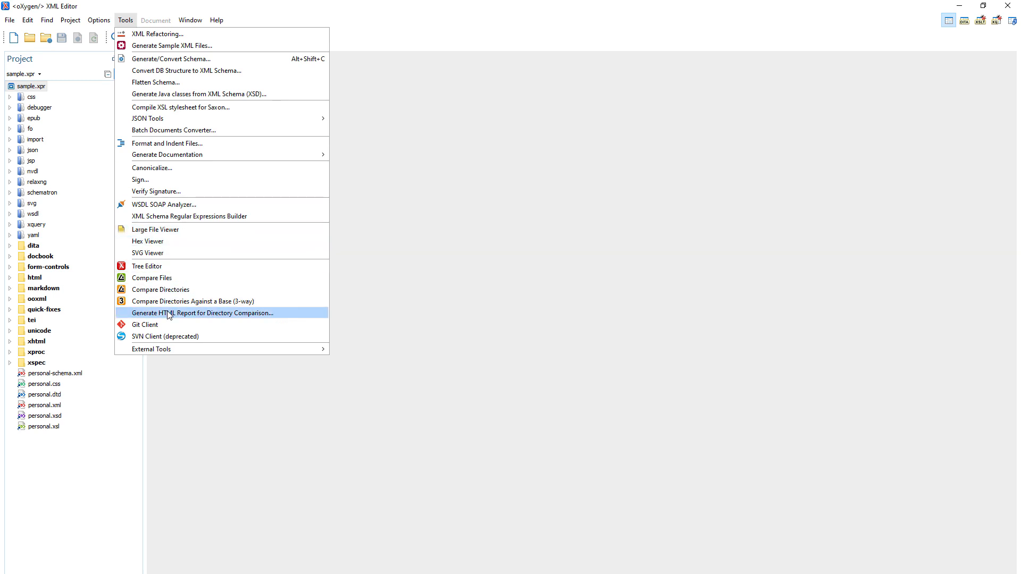
{"action": "left_click", "coordinate": [203, 313]}
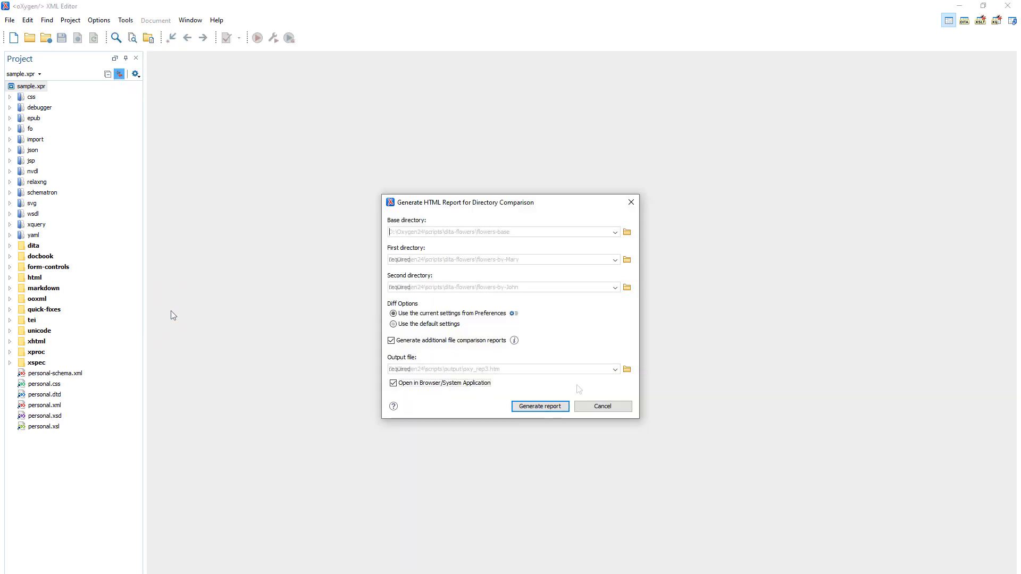
{"action": "left_click", "coordinate": [394, 323]}
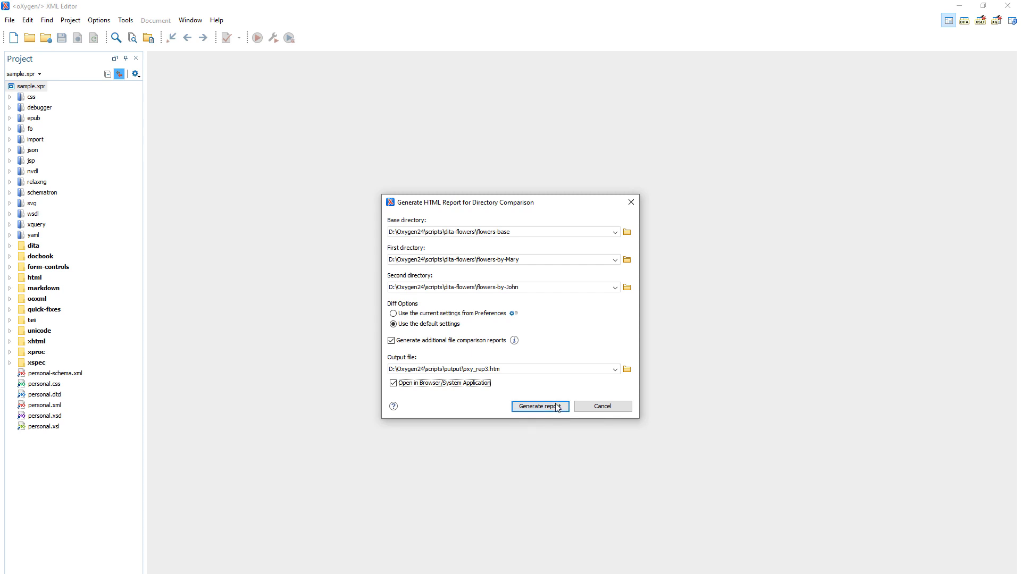
{"action": "left_click", "coordinate": [539, 405]}
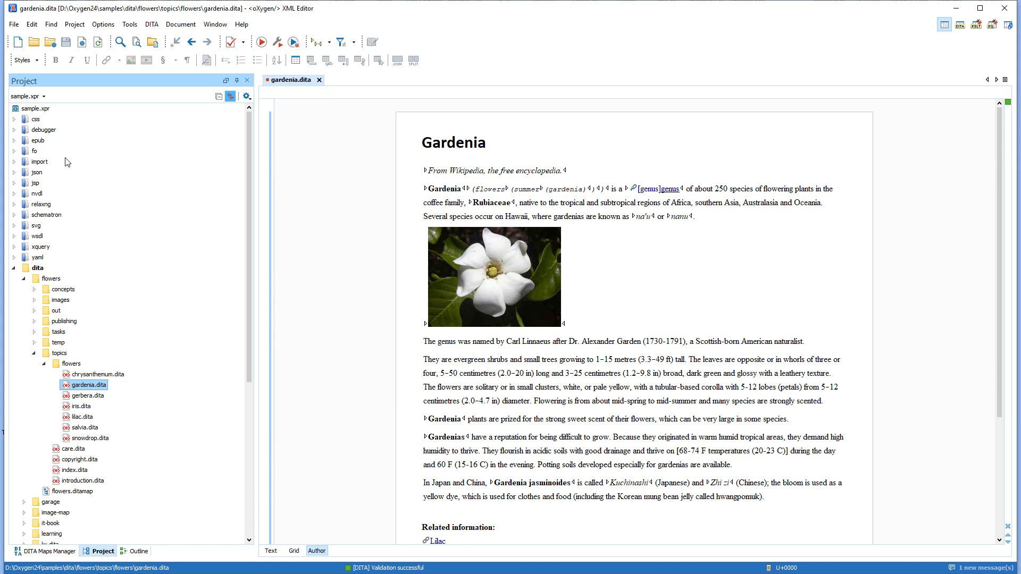
Switch the Project view to userguide.xpr and show the Git Staging view
{"action": "left_click", "coordinate": [46, 96]}
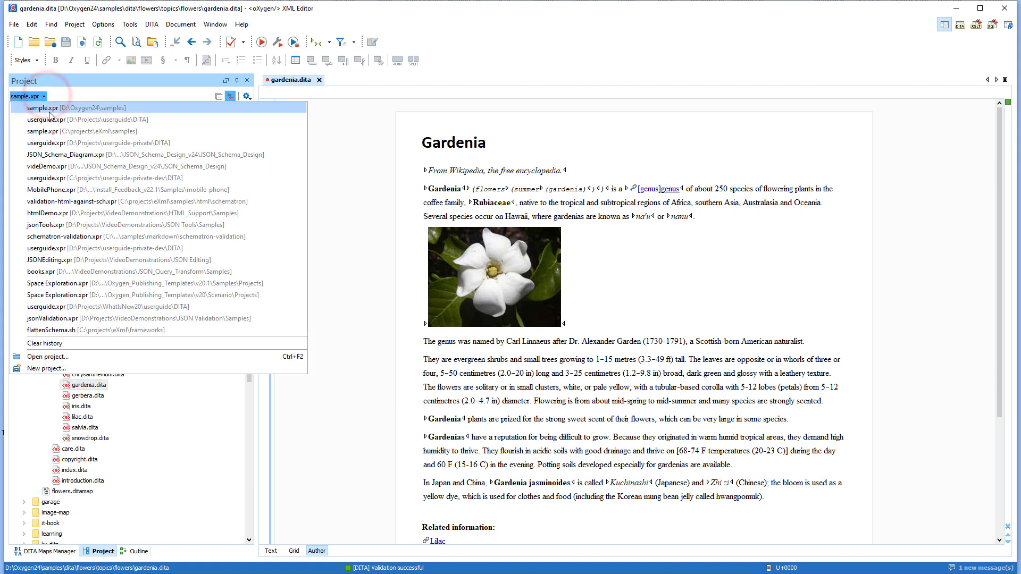
{"action": "left_click", "coordinate": [58, 119]}
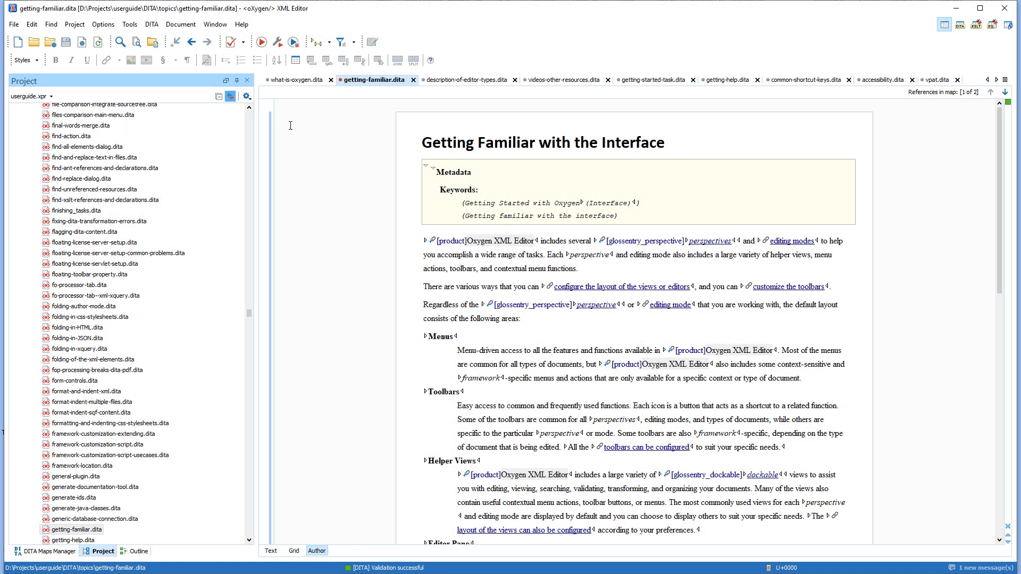
{"action": "left_click", "coordinate": [463, 80]}
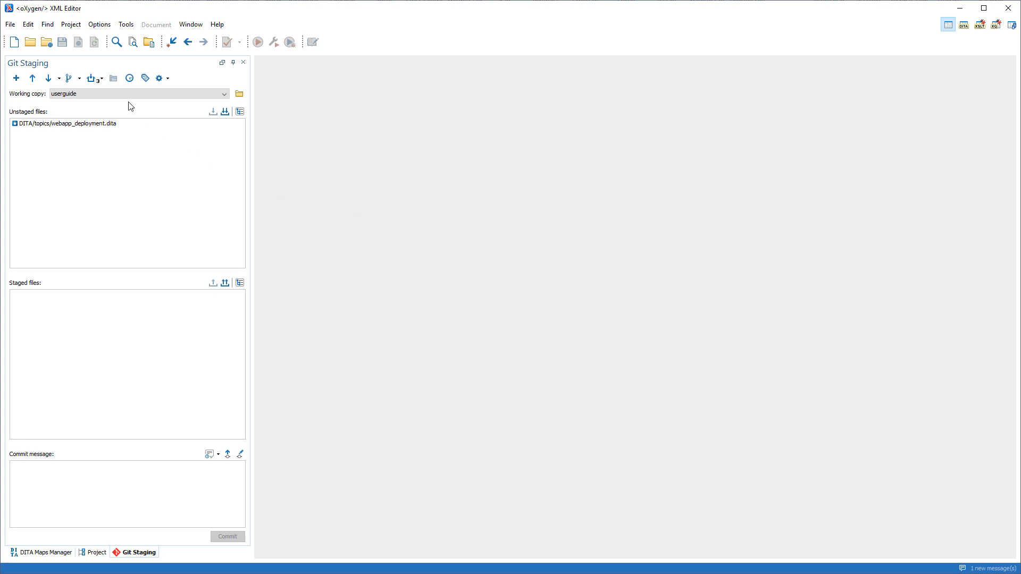
Stash the webapp_deployment.dita change with Include untracked files checked
{"action": "left_click", "coordinate": [92, 78]}
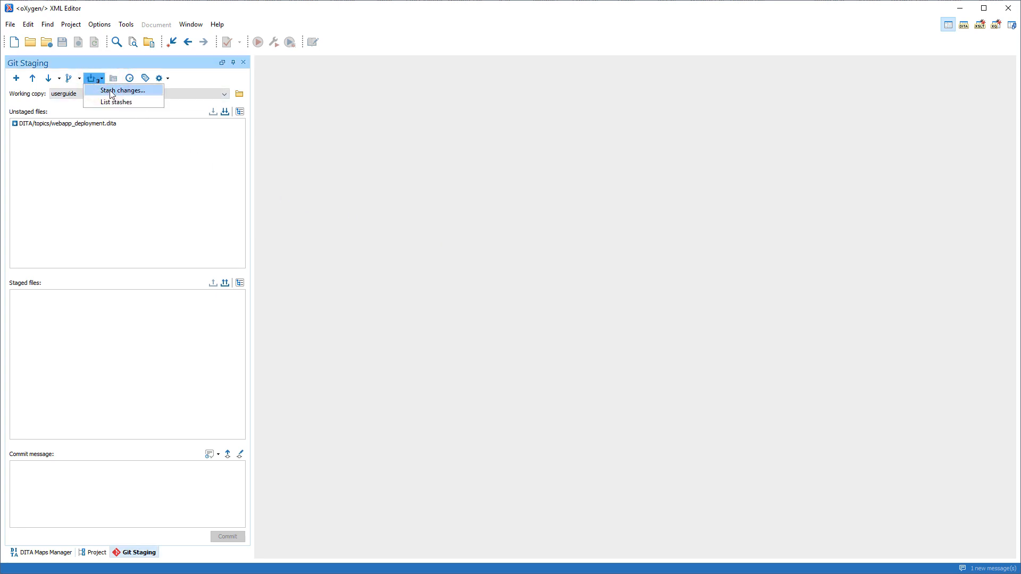
{"action": "left_click", "coordinate": [122, 90]}
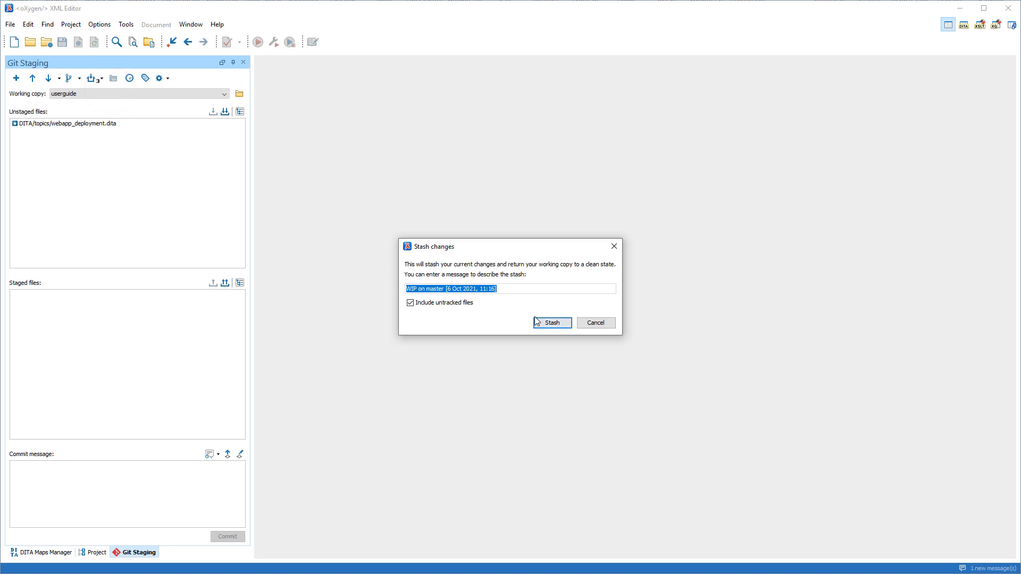
{"action": "left_click", "coordinate": [551, 322]}
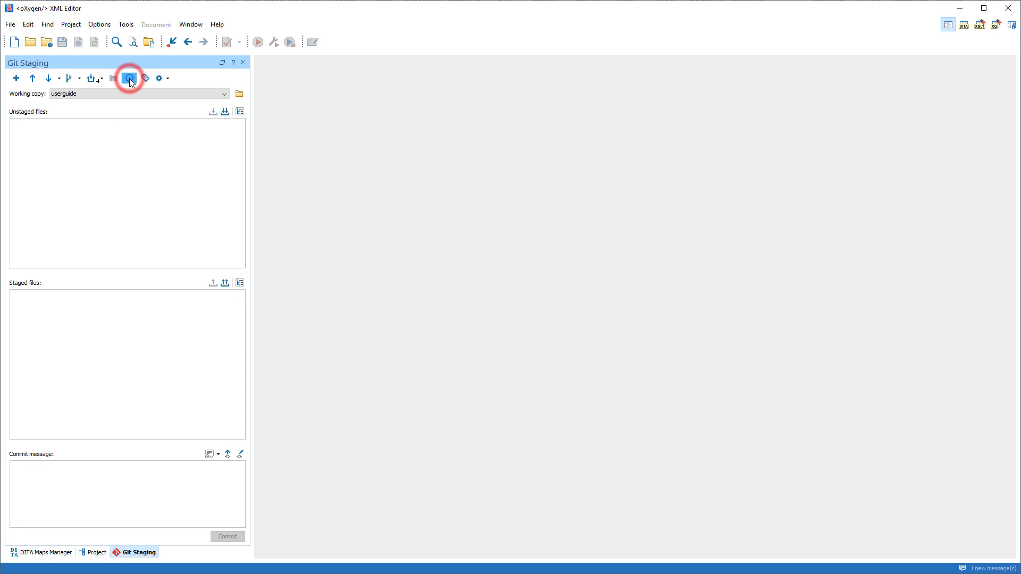
Tag the latest master commit as 23.1-patch-3 from the history, then return to Git Staging
{"action": "left_click", "coordinate": [129, 78]}
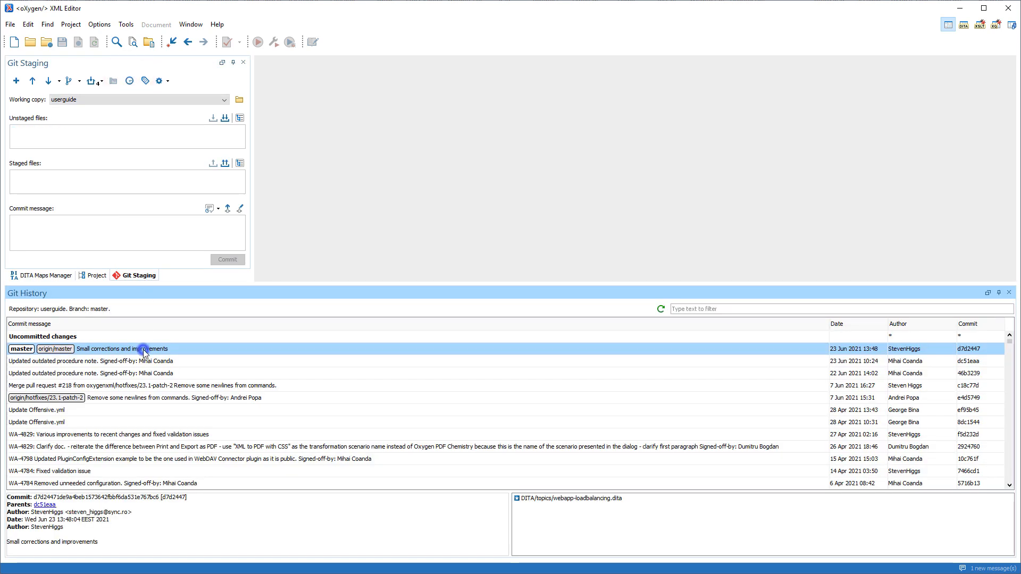
{"action": "right_click", "coordinate": [143, 349]}
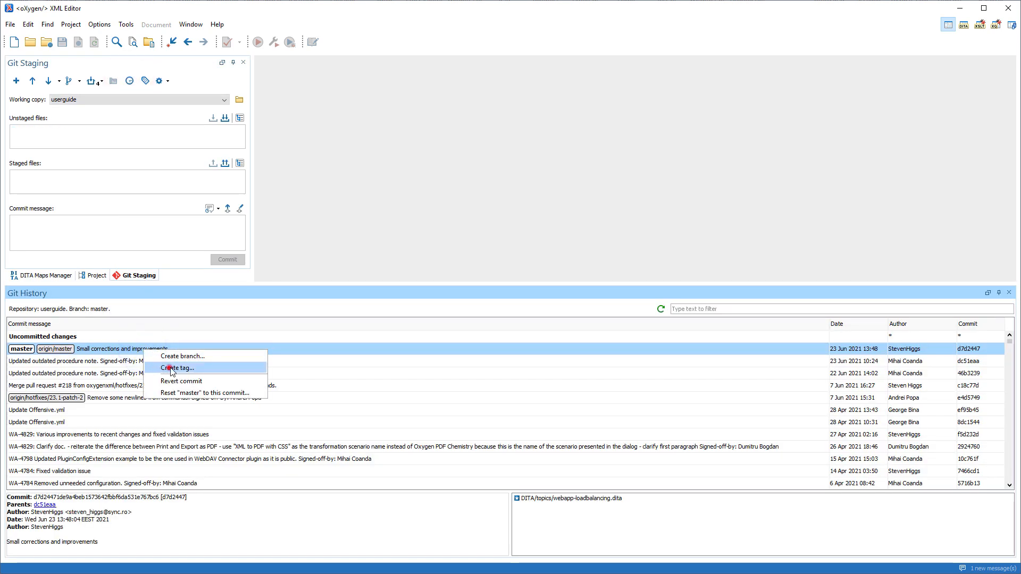
{"action": "left_click", "coordinate": [177, 368]}
{"action": "type", "text": "23.1-patch-3"}
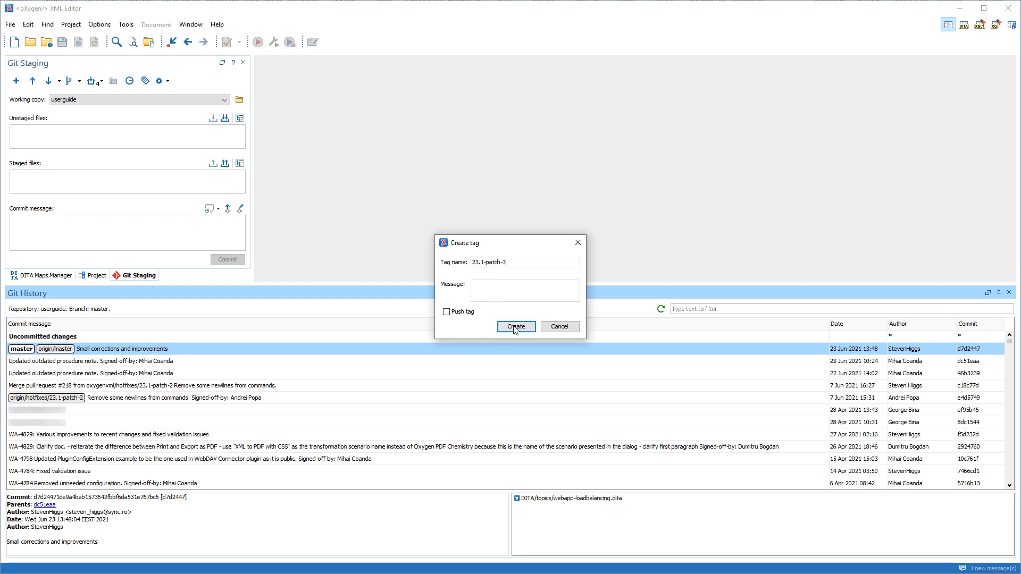
{"action": "left_click", "coordinate": [516, 326]}
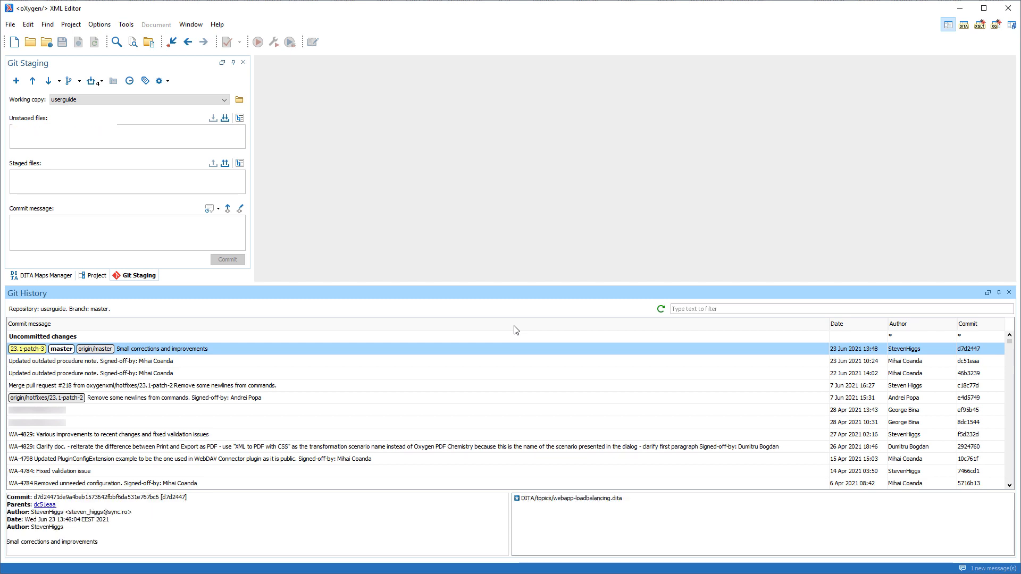
{"action": "left_click", "coordinate": [1009, 293]}
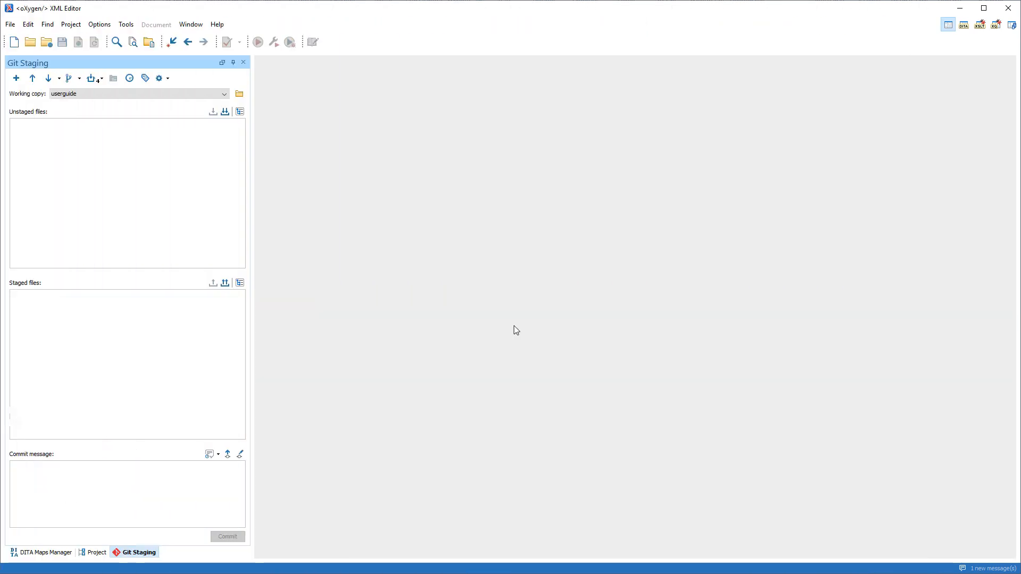
Merge hotfixes/23.1-patch-3 into master from the Git Branch Manager, confirming with Yes
{"action": "left_click", "coordinate": [71, 78]}
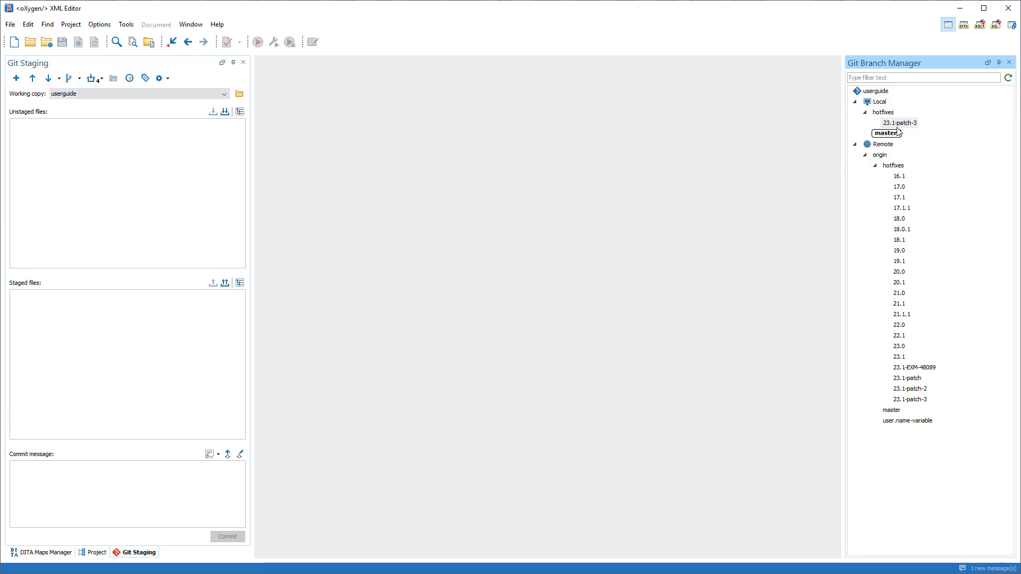
{"action": "right_click", "coordinate": [899, 123]}
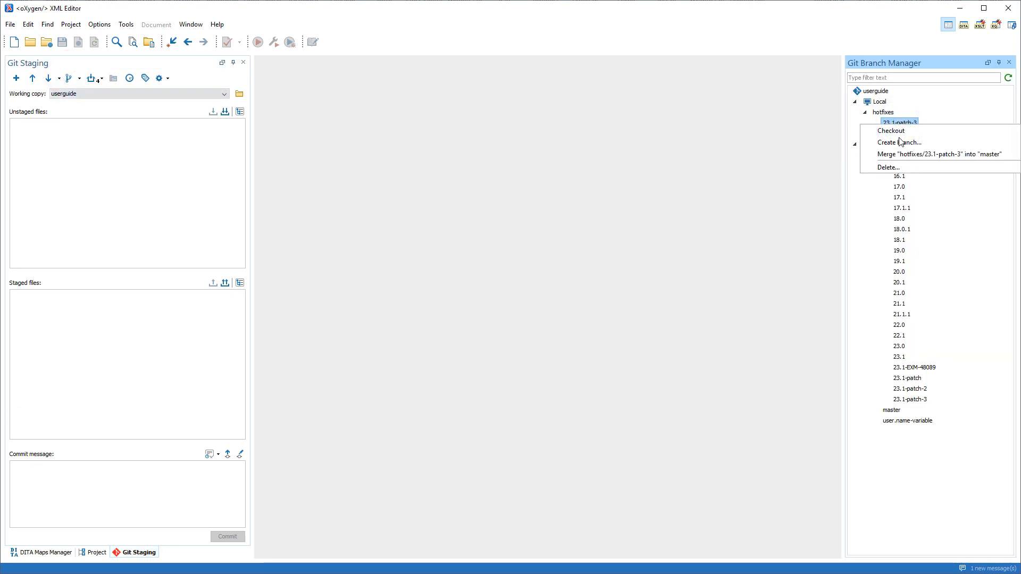
{"action": "left_click", "coordinate": [939, 153]}
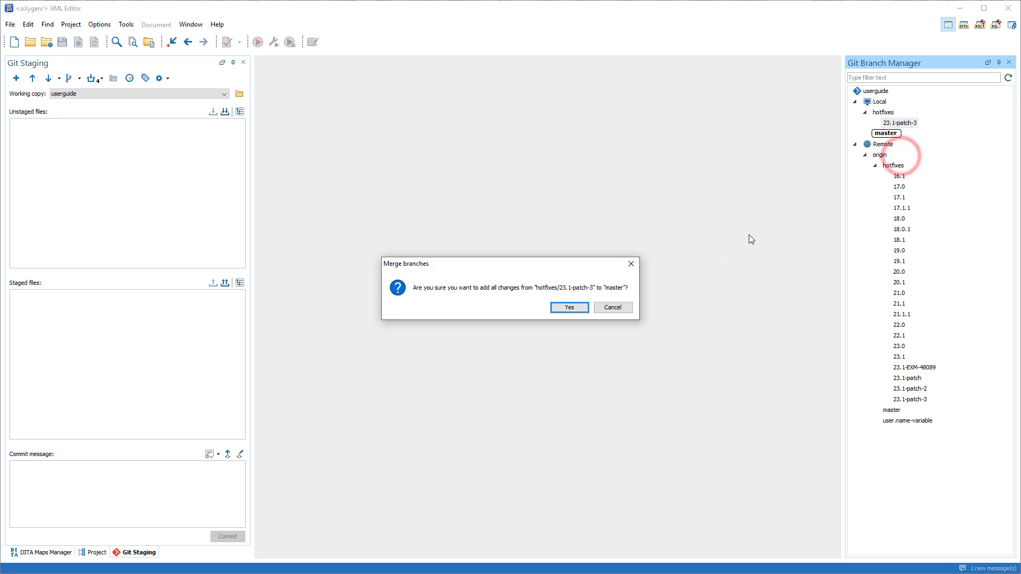
{"action": "left_click", "coordinate": [568, 307]}
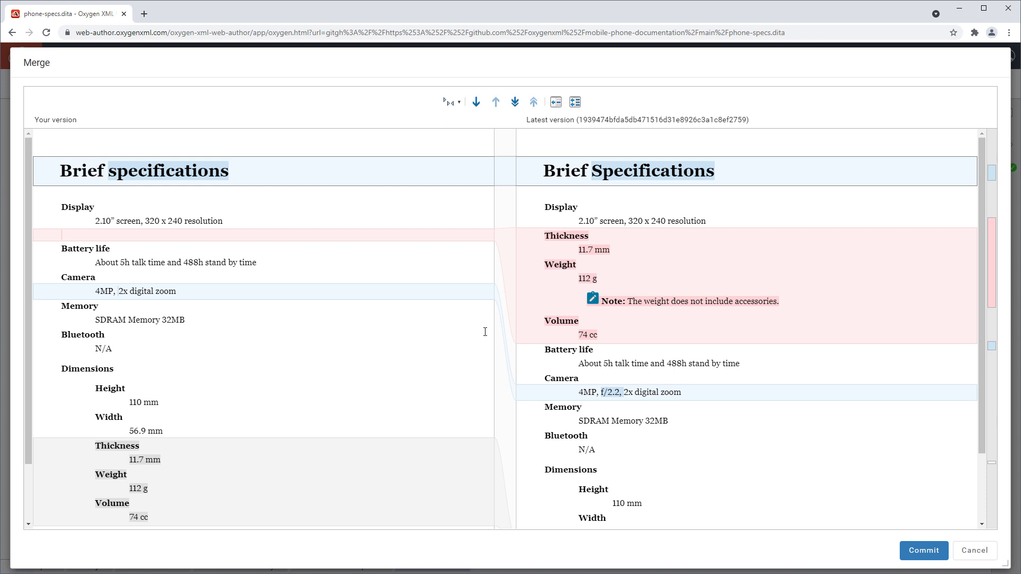
{"action": "mouse_move", "coordinate": [456, 111]}
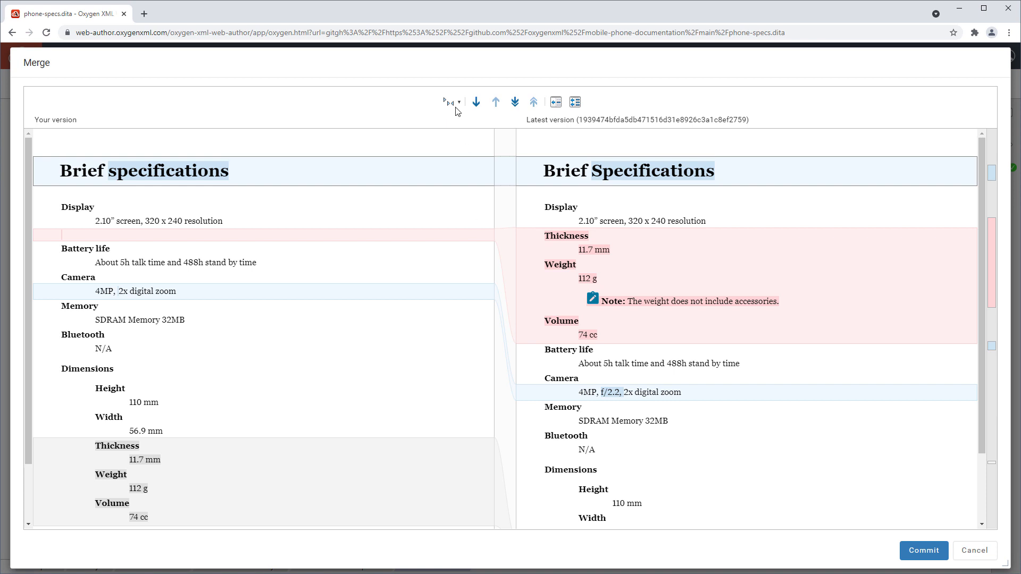
Review the phone-specs differences with Full Tags shown, then commit the merge to main
{"action": "left_click", "coordinate": [451, 102]}
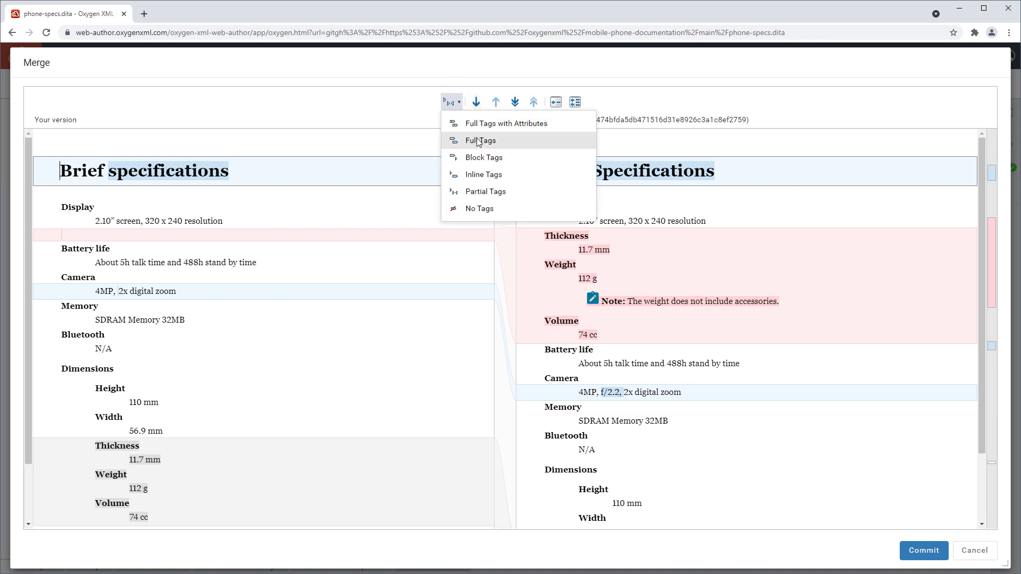
{"action": "left_click", "coordinate": [481, 140]}
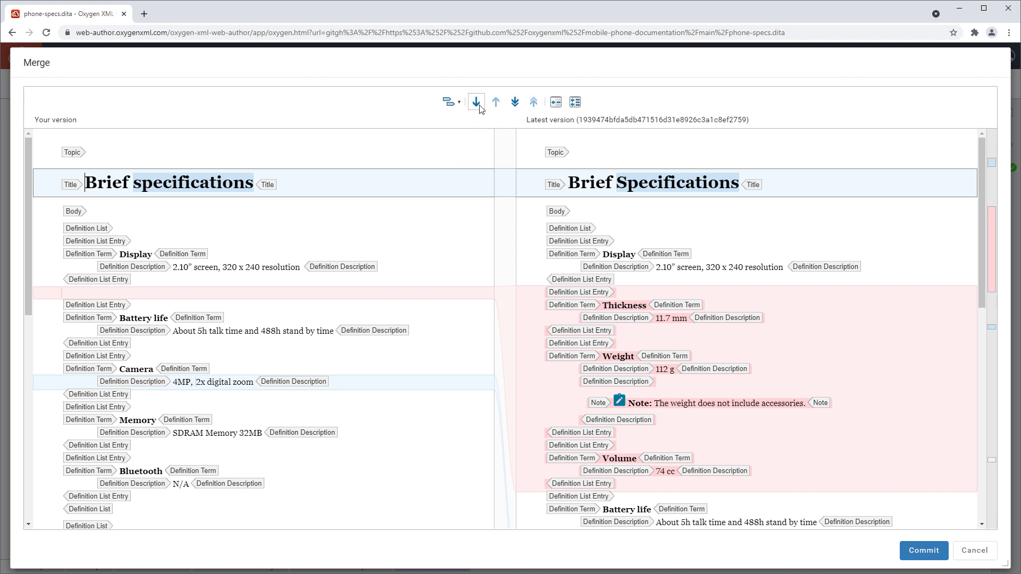
{"action": "left_click", "coordinate": [476, 102]}
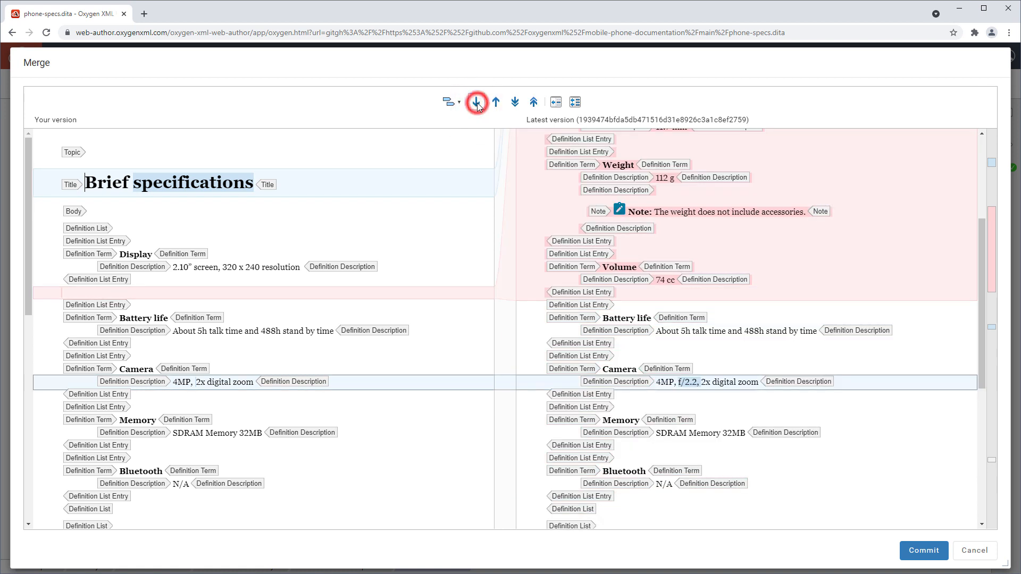
{"action": "left_click", "coordinate": [476, 102]}
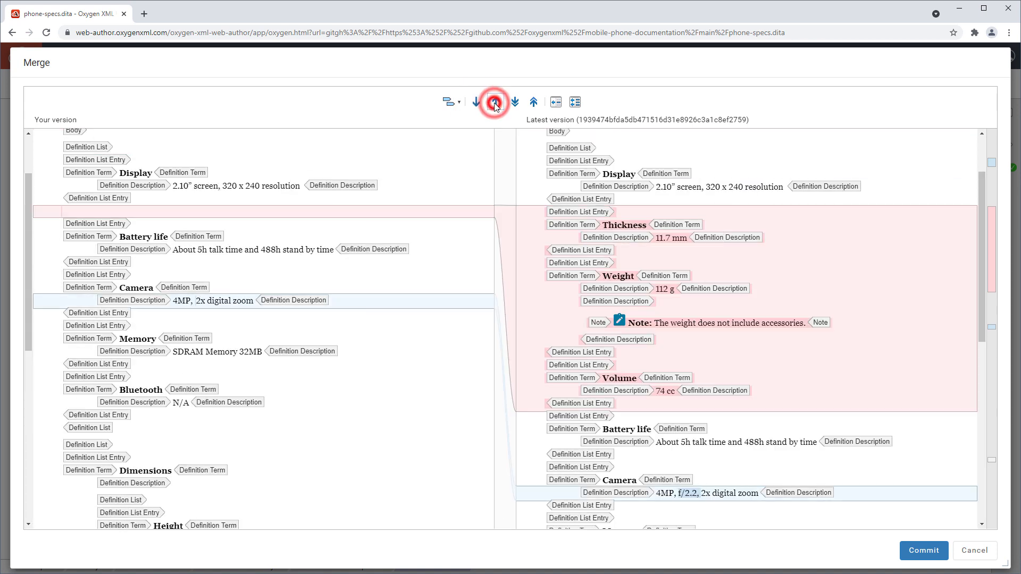
{"action": "left_click", "coordinate": [495, 102]}
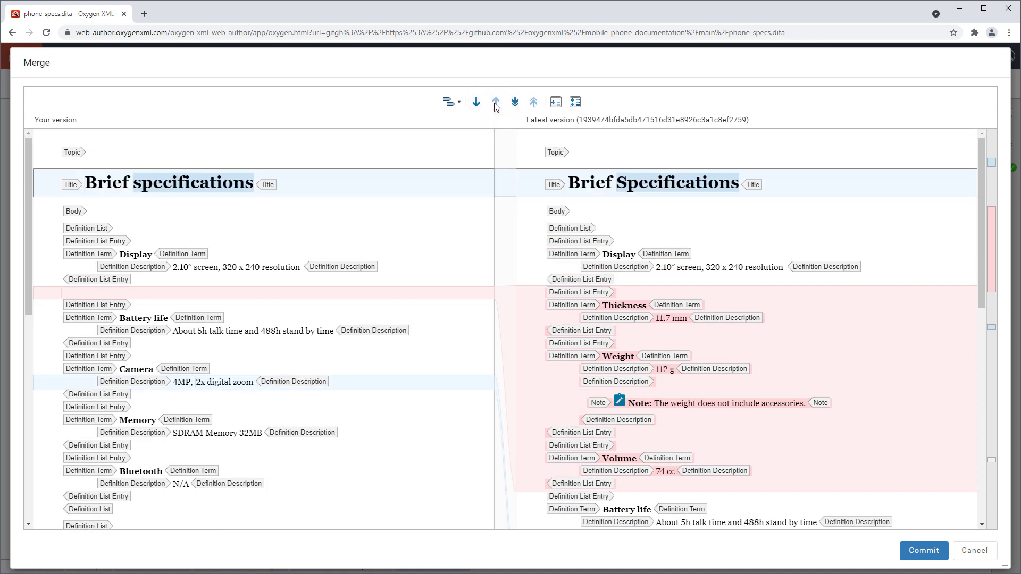
{"action": "left_click", "coordinate": [574, 103]}
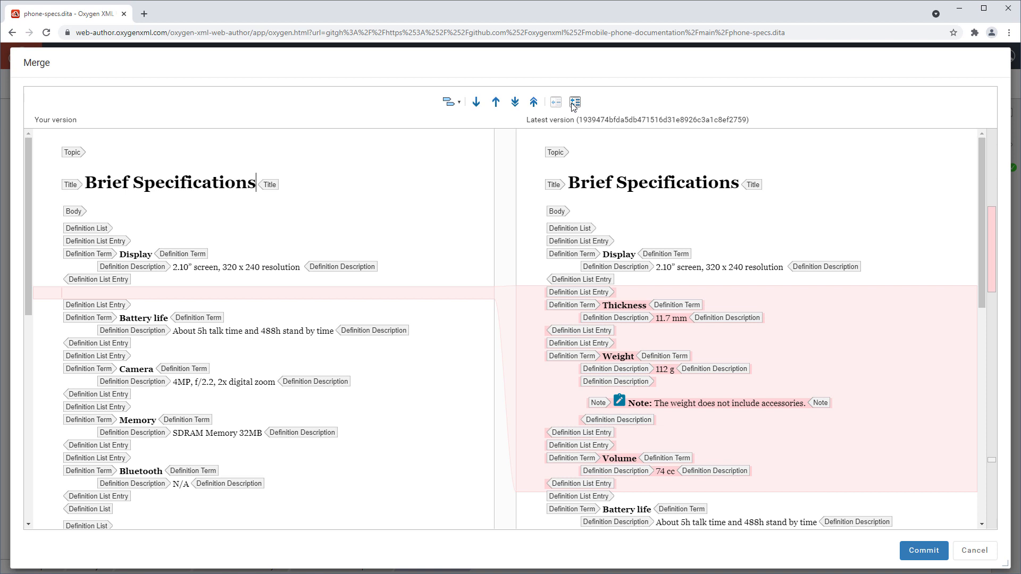
{"action": "mouse_move", "coordinate": [790, 366]}
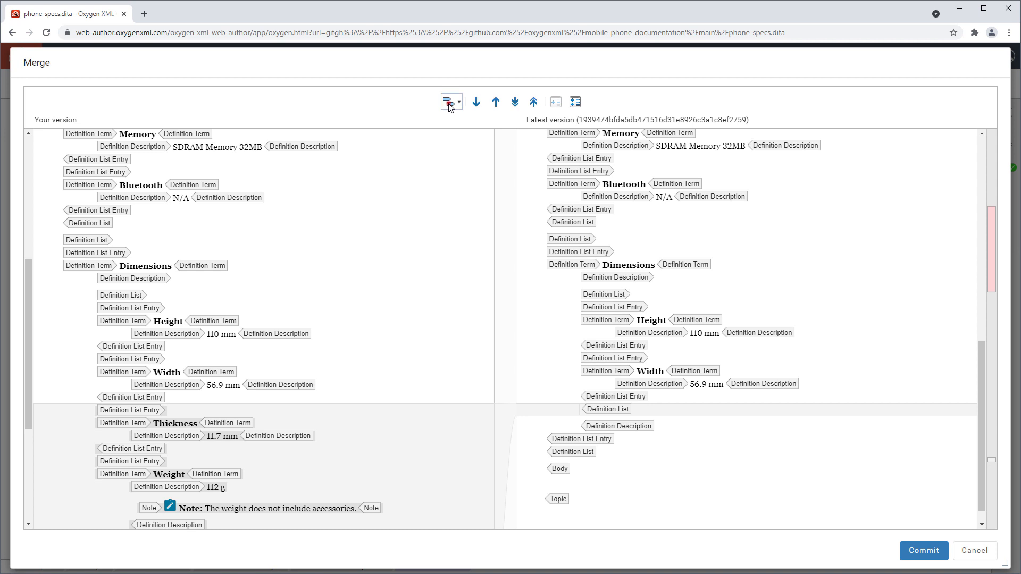
{"action": "left_click", "coordinate": [449, 102]}
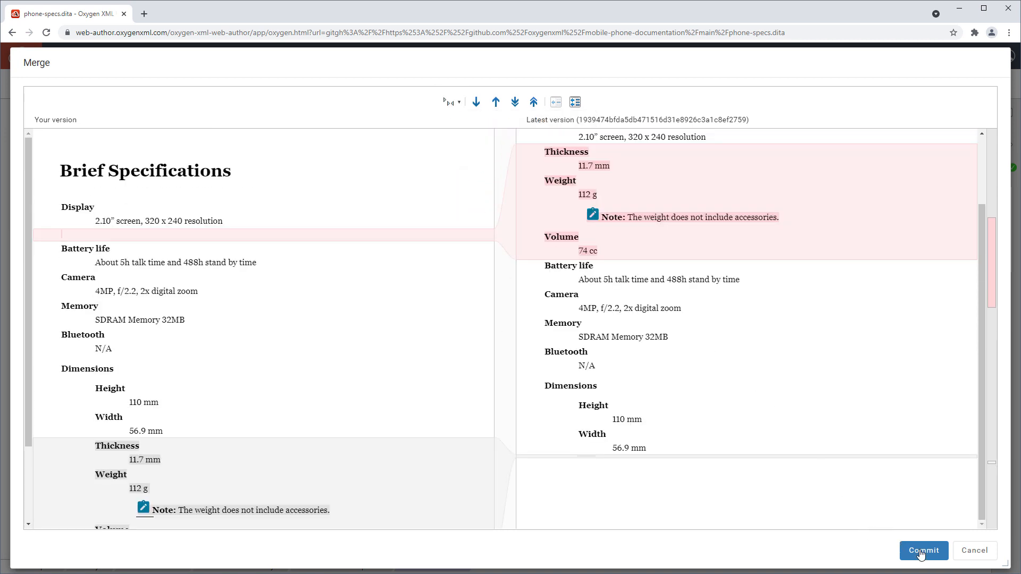
{"action": "left_click", "coordinate": [923, 550]}
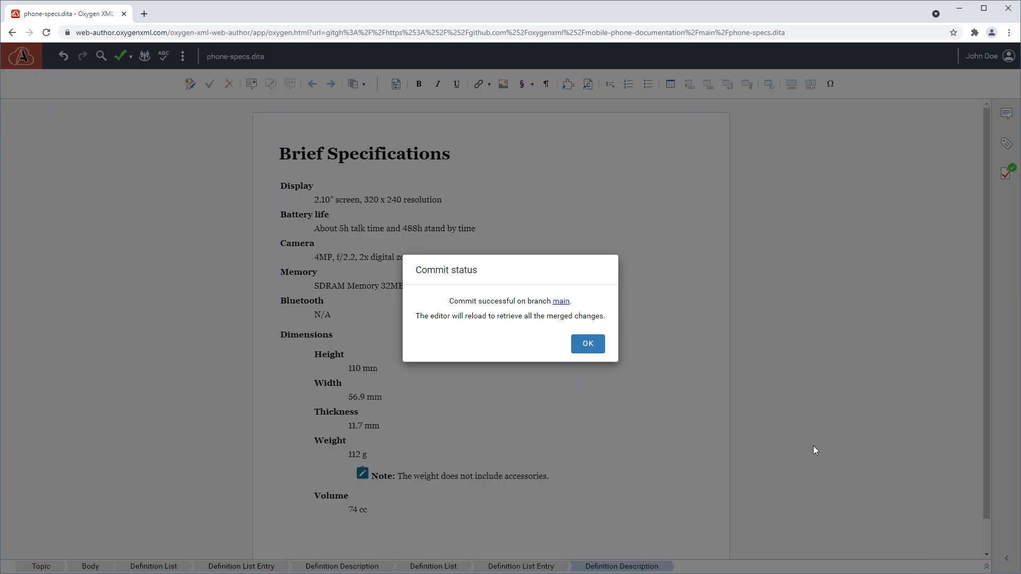
Dismiss the commit status, then try the Attributes, Validation and DITA Map side panels
{"action": "left_click", "coordinate": [586, 344]}
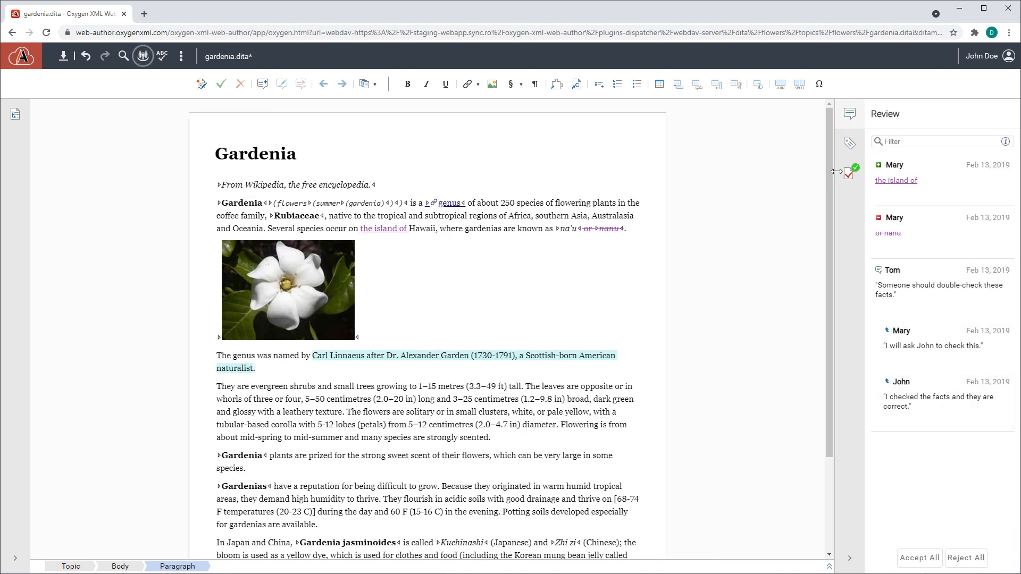
{"action": "left_click", "coordinate": [849, 143]}
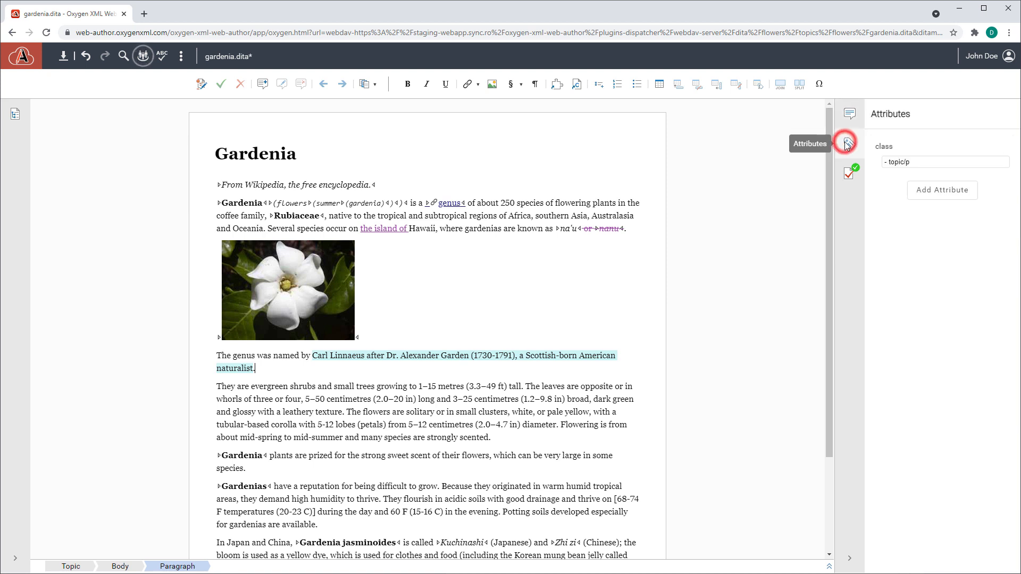
{"action": "mouse_move", "coordinate": [849, 174]}
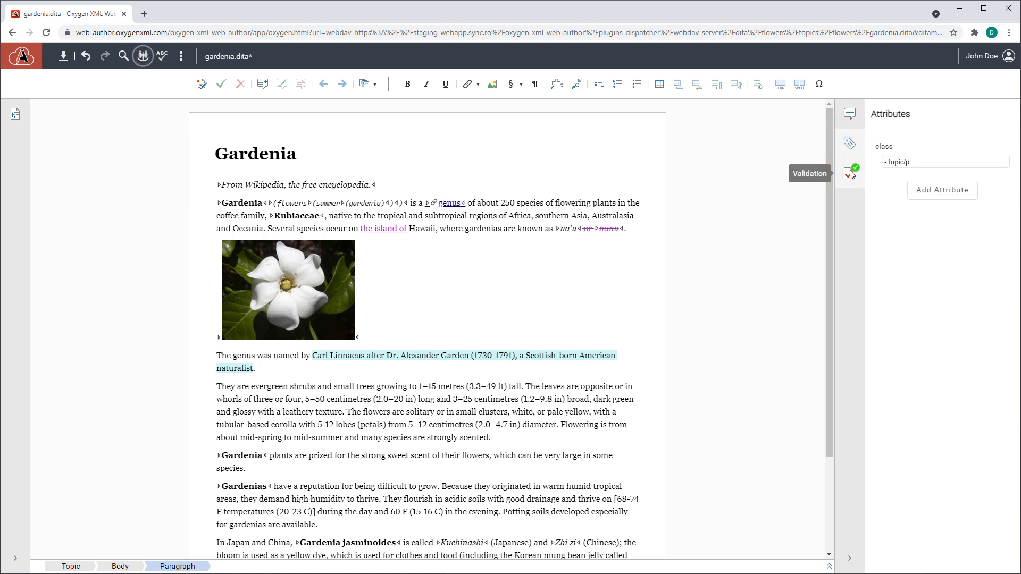
{"action": "left_click", "coordinate": [850, 173]}
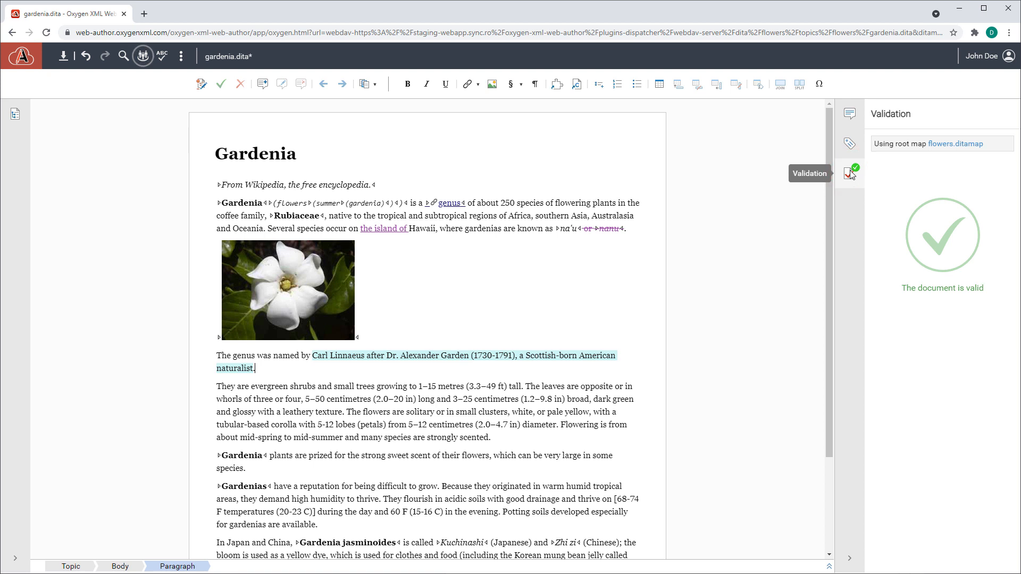
{"action": "left_click", "coordinate": [849, 114]}
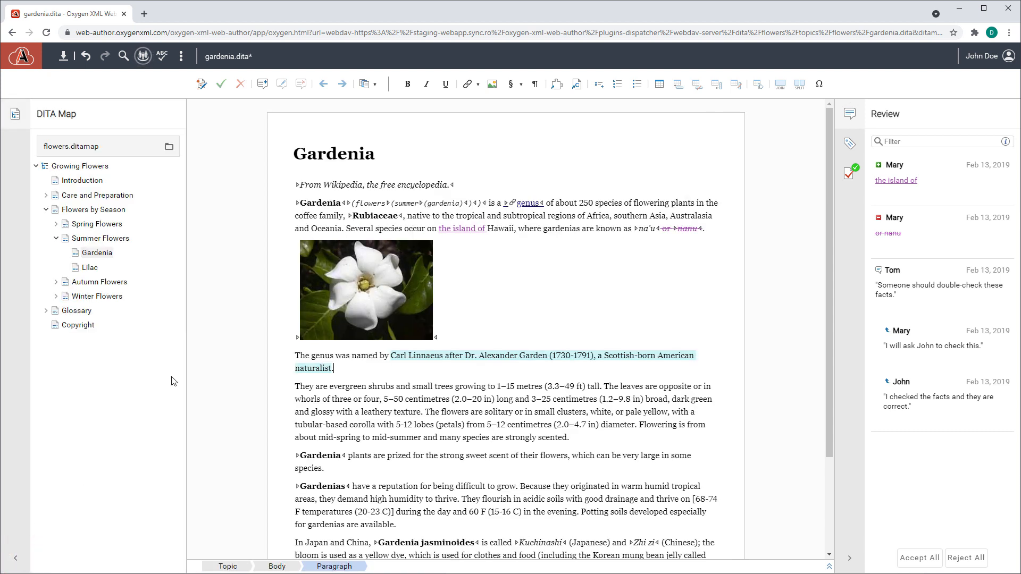
{"action": "right_click", "coordinate": [334, 154]}
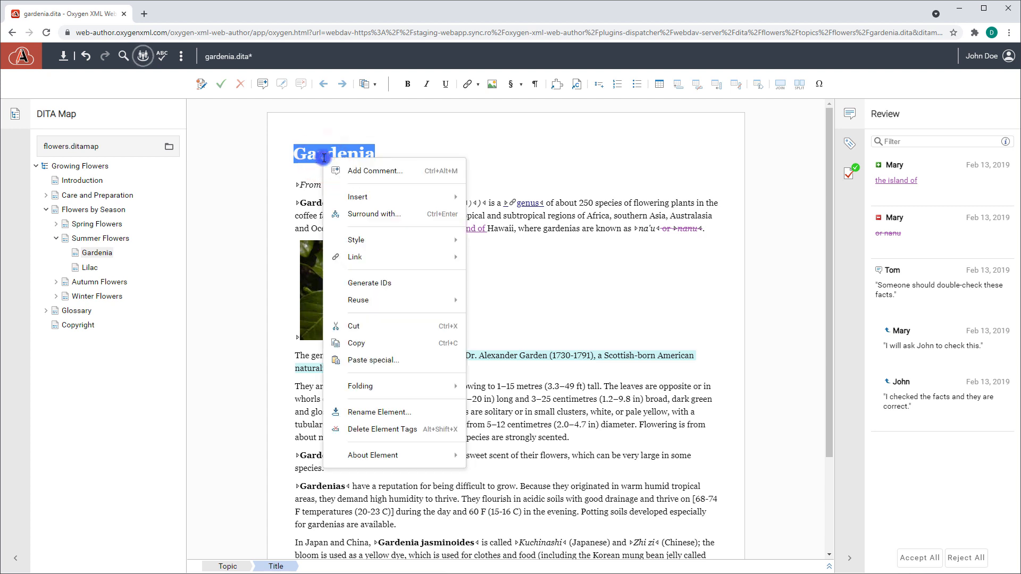
{"action": "left_click", "coordinate": [376, 171]}
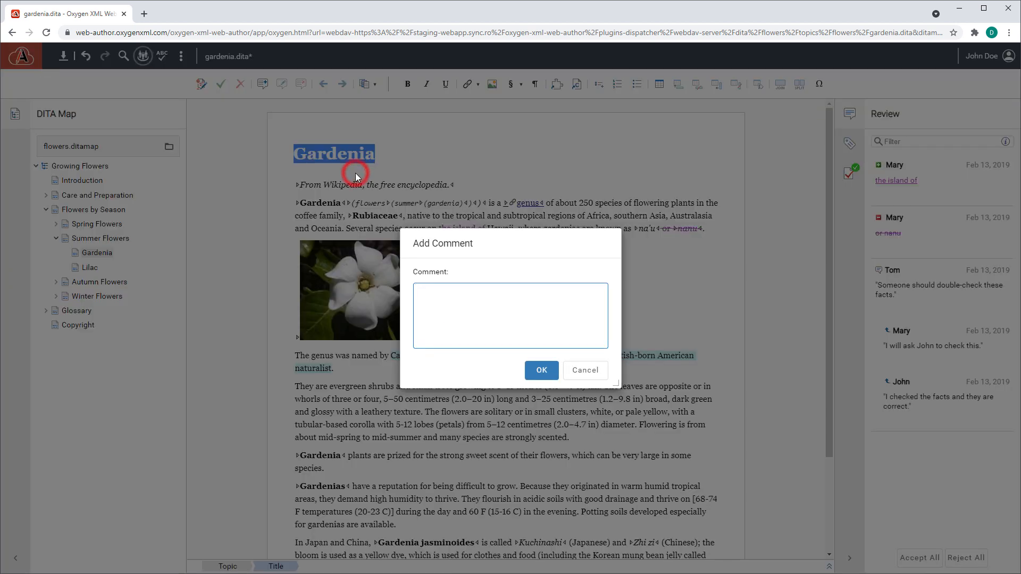
{"action": "type", "text": "Topic needs review."}
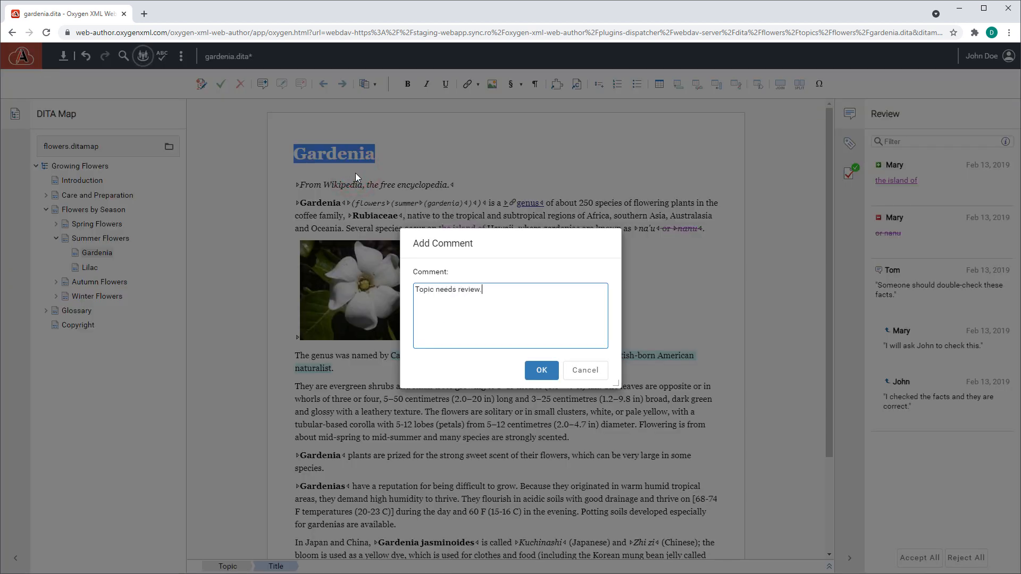
{"action": "left_click", "coordinate": [542, 370]}
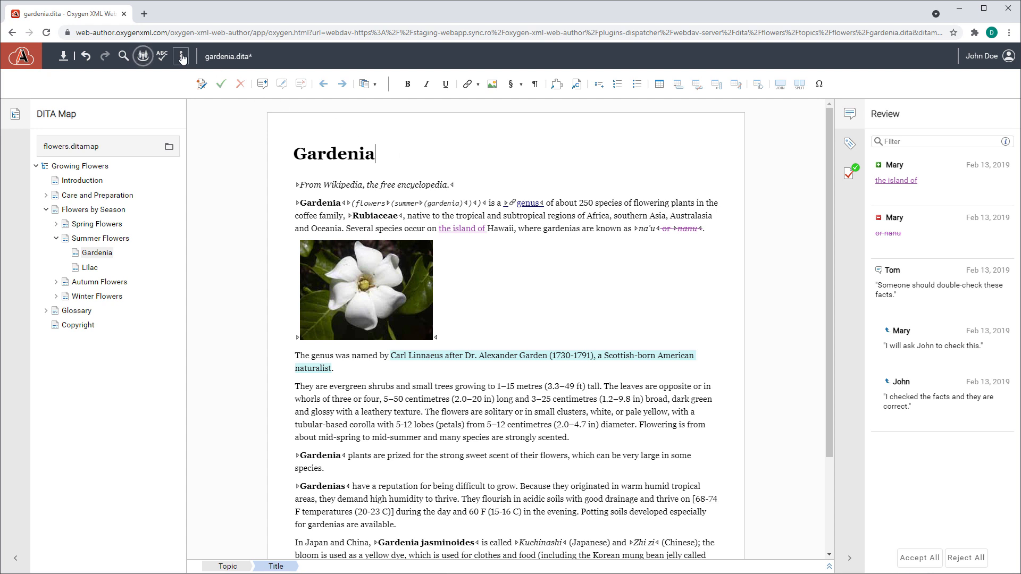
In Preferences, set change tracking colors to green insertions and red deletions, and apply
{"action": "left_click", "coordinate": [182, 55]}
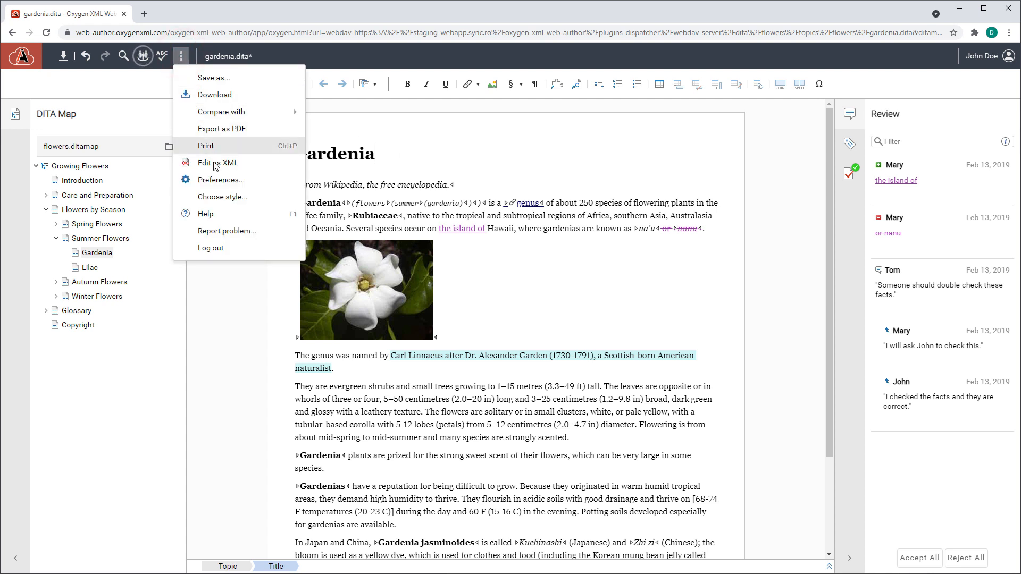
{"action": "left_click", "coordinate": [221, 179]}
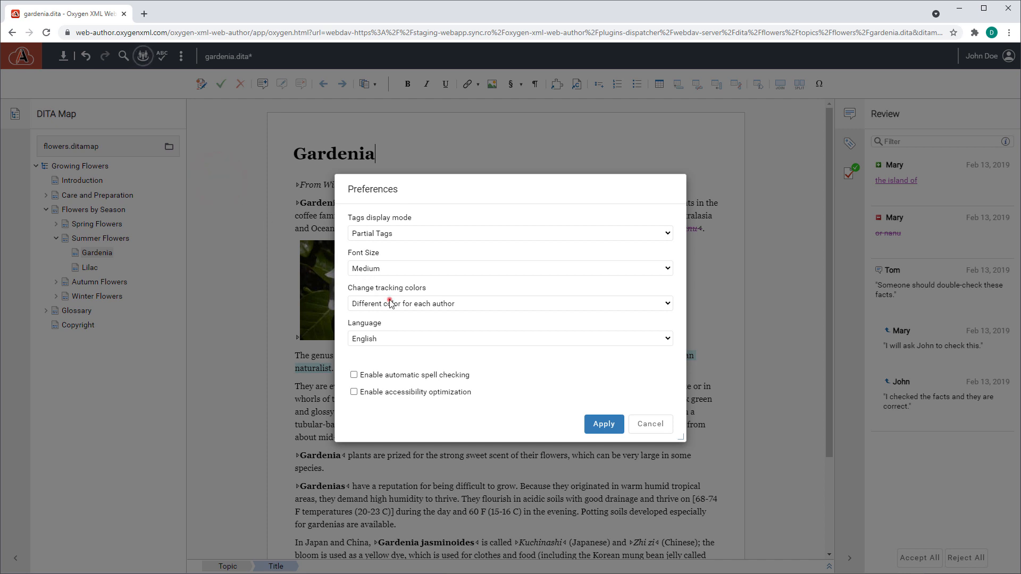
{"action": "left_click", "coordinate": [510, 304]}
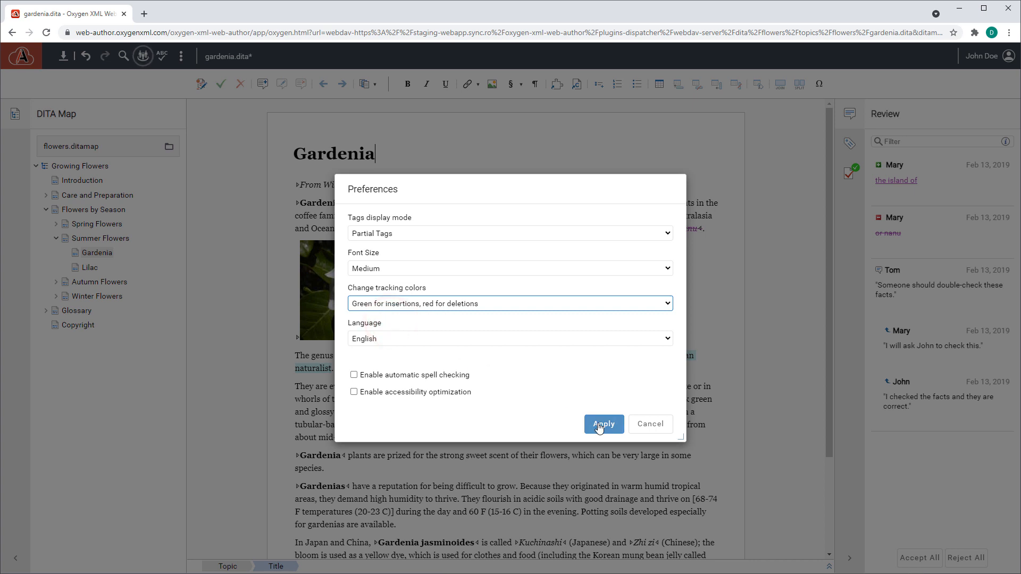
{"action": "left_click", "coordinate": [603, 424]}
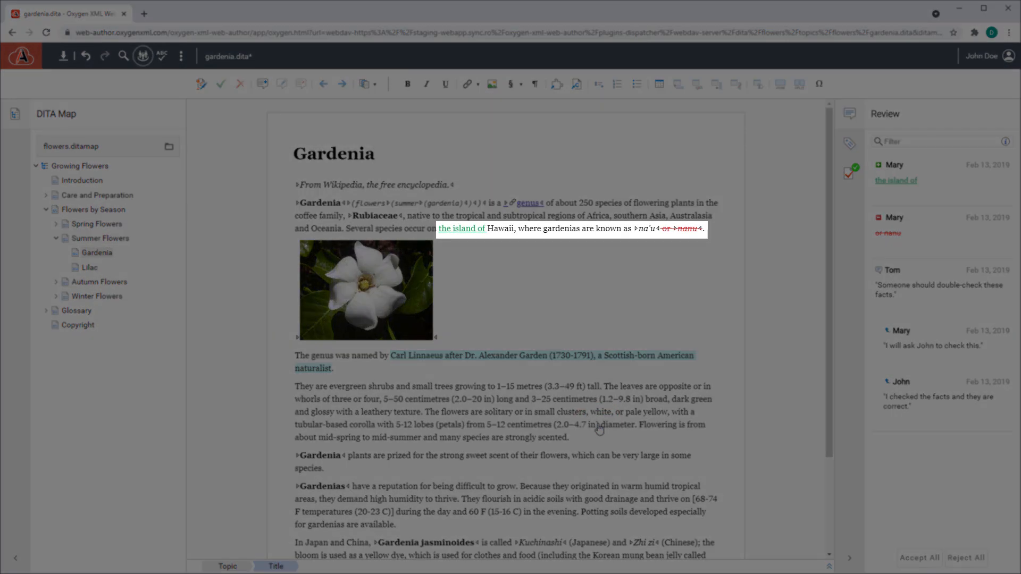